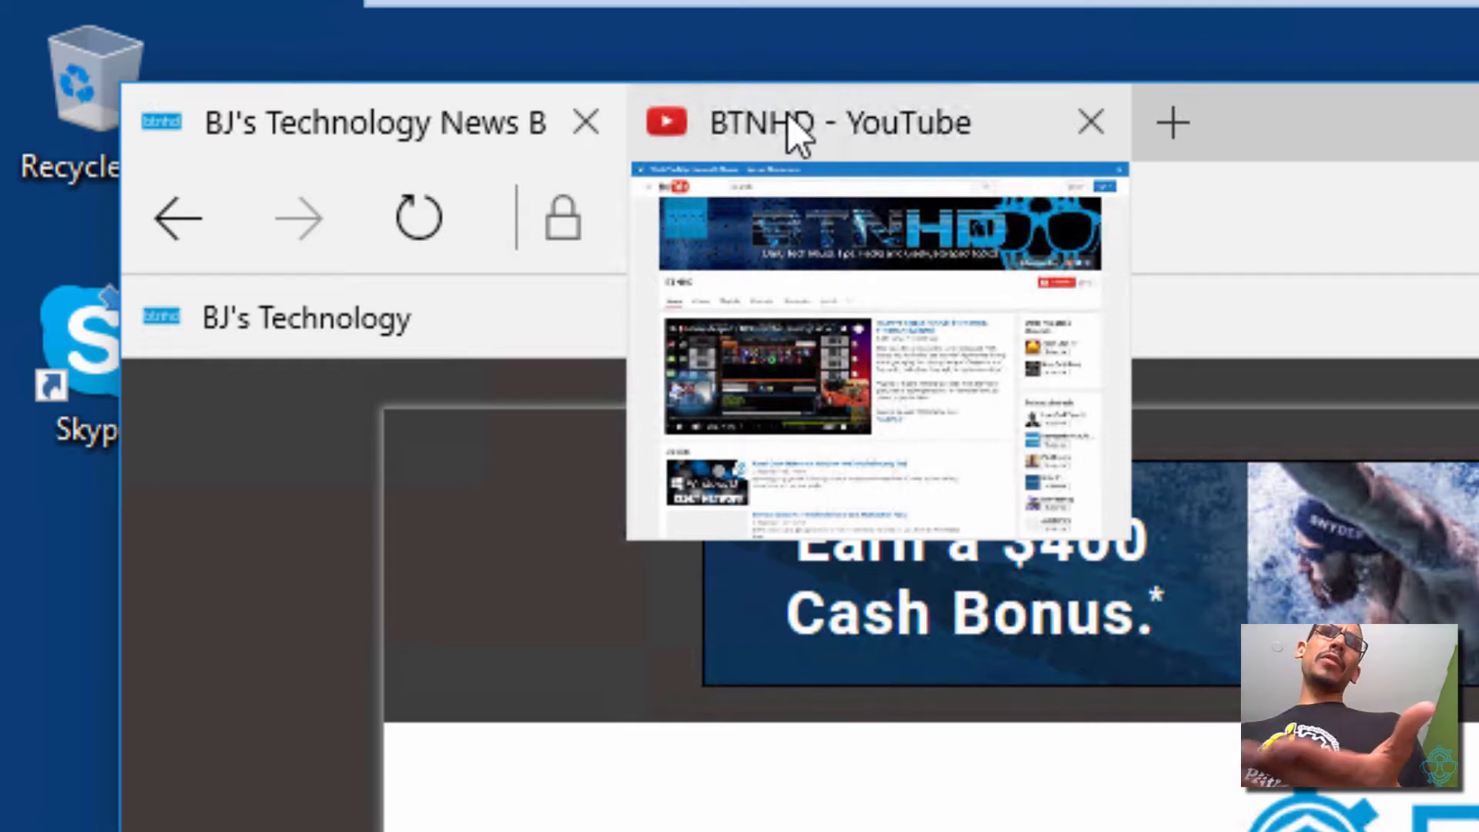
pyautogui.moveTo(934, 142)
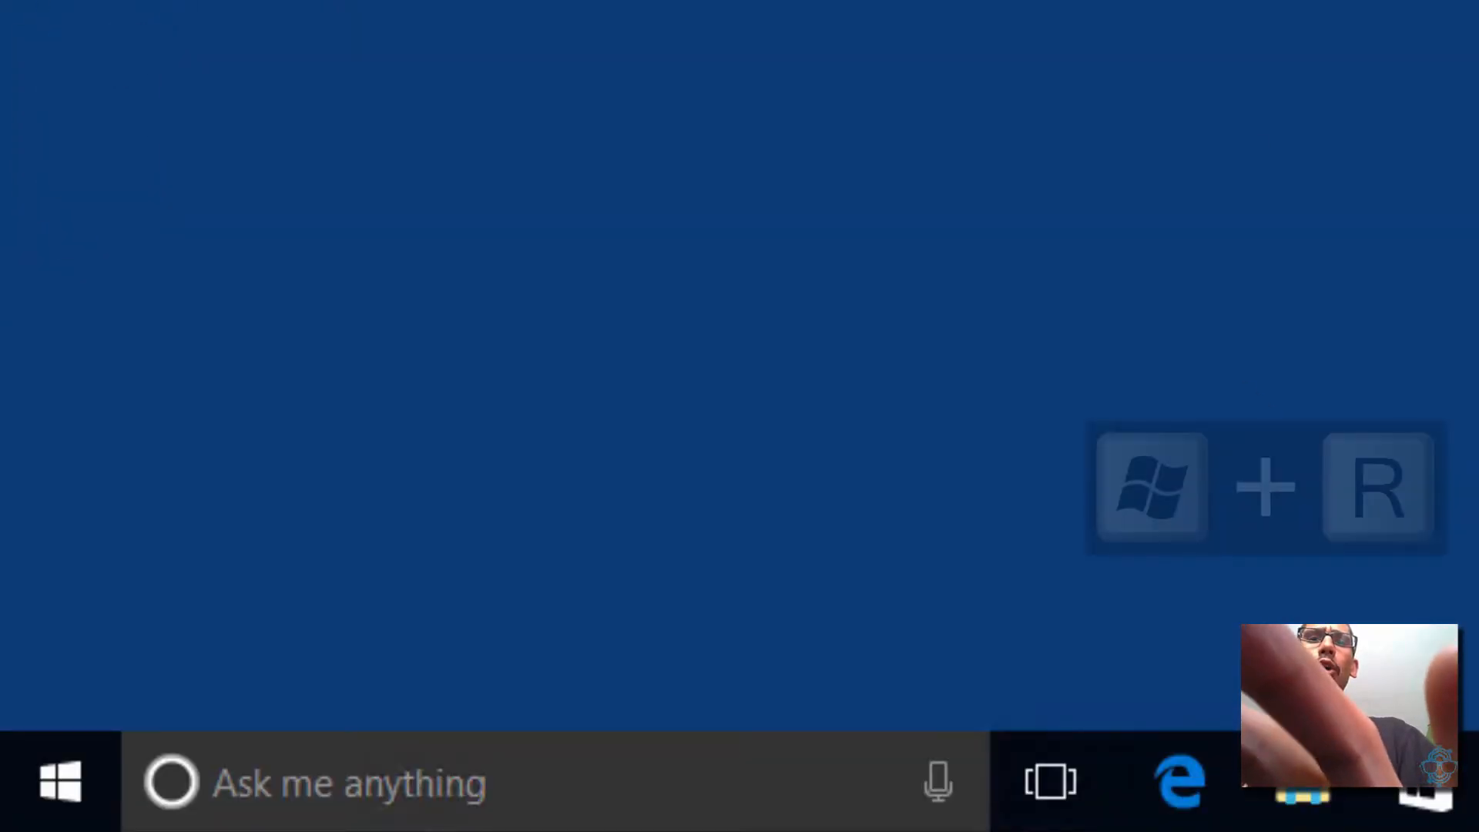
# Launch regedit from the Run dialog and approve the User Account Control prompt
pyautogui.write('re')
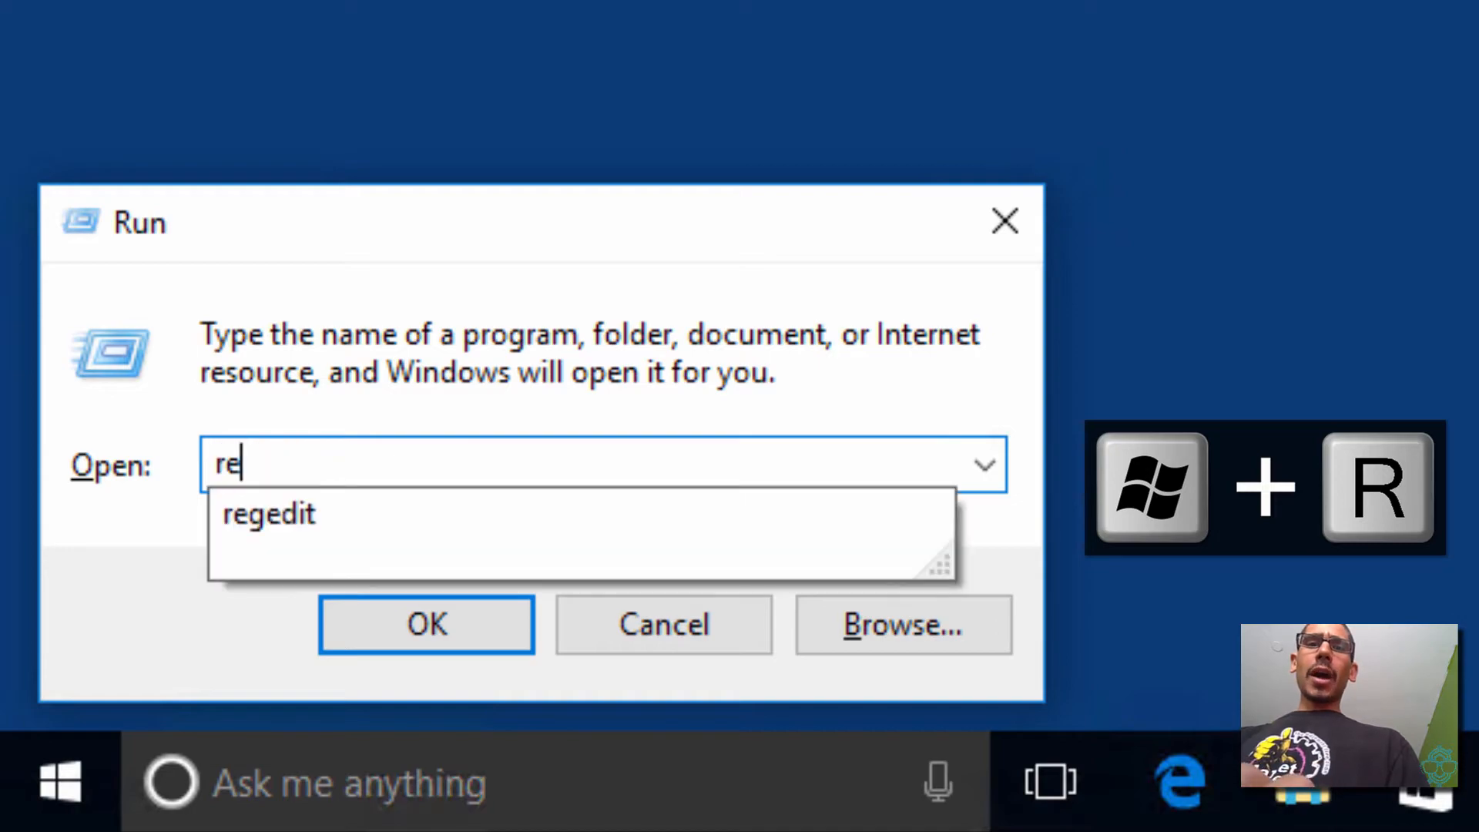
pyautogui.click(427, 624)
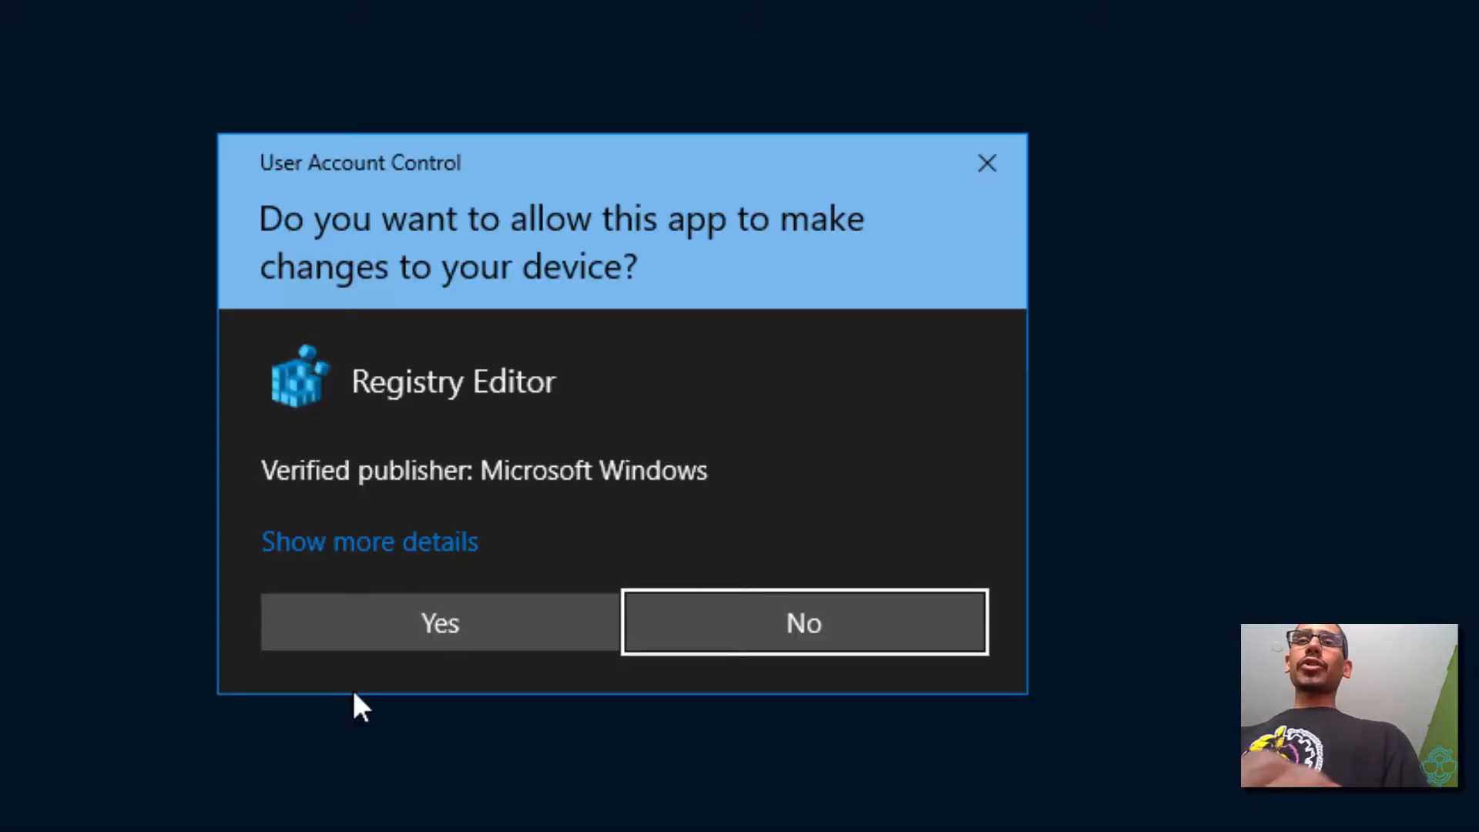
pyautogui.click(440, 623)
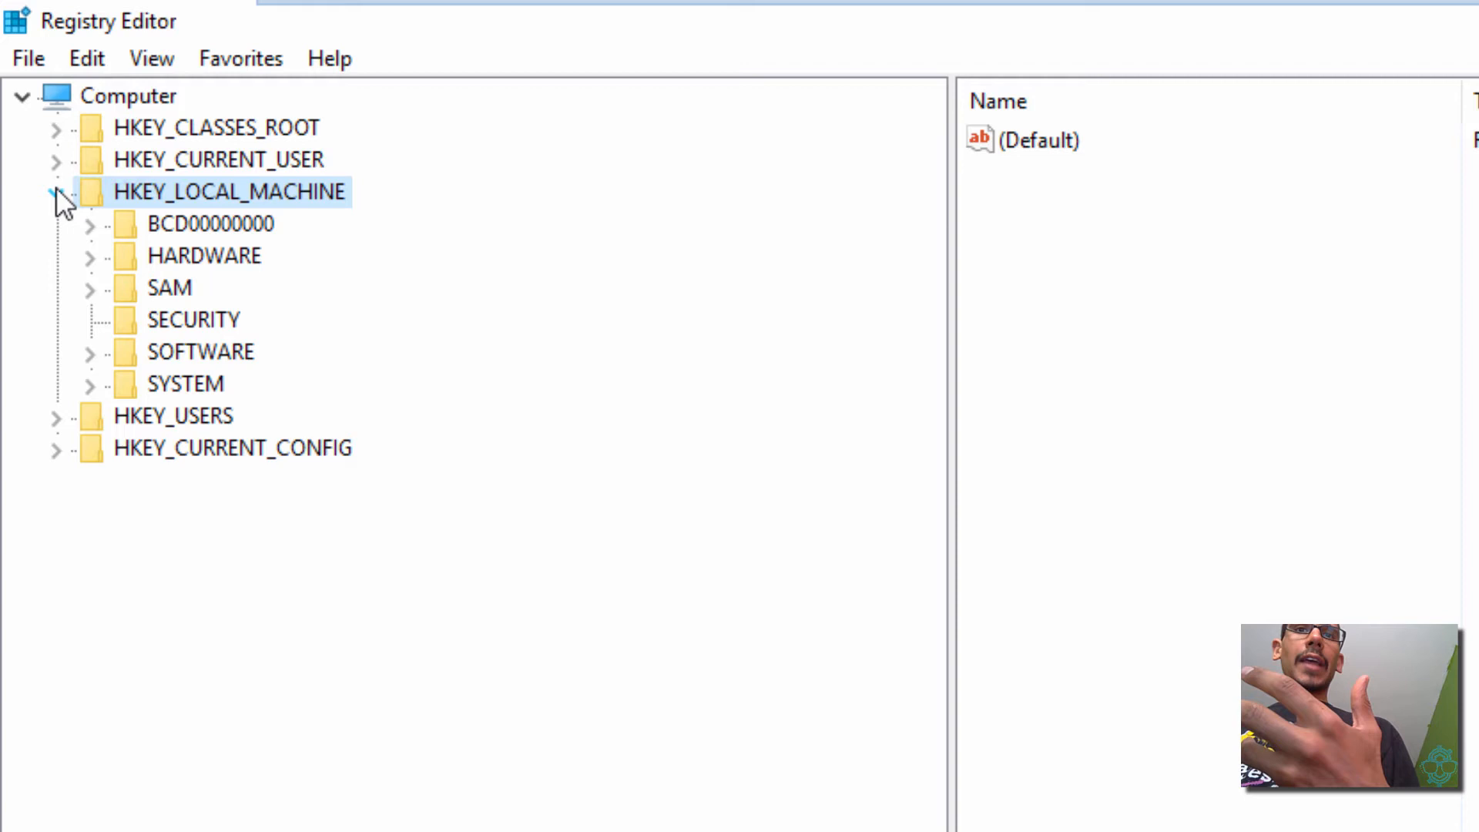
# Collapse HKEY_LOCAL_MACHINE and expand HKEY_CURRENT_USER > SOFTWARE > Classes to list its subkeys
pyautogui.click(55, 191)
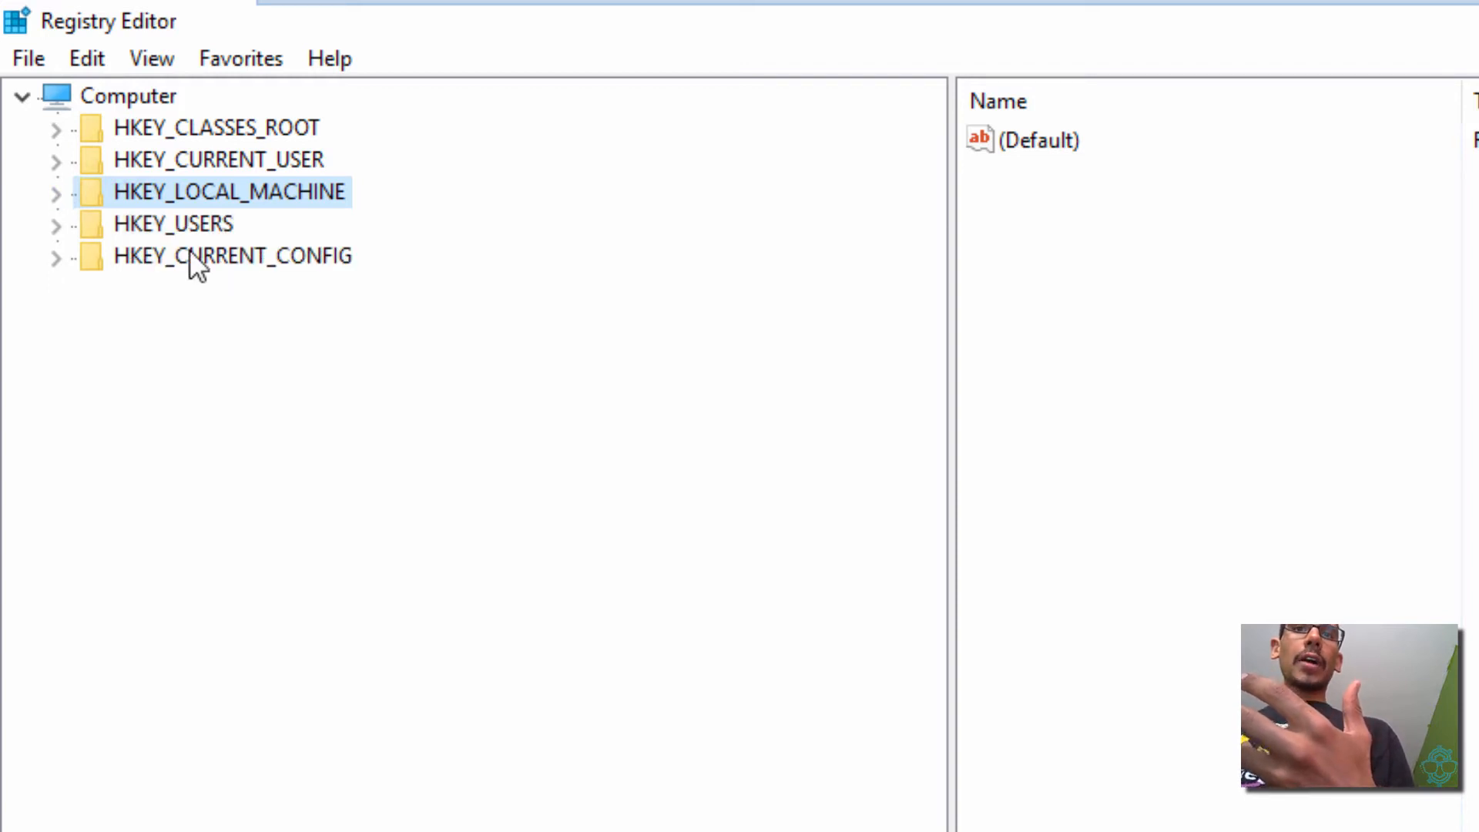
pyautogui.moveTo(57, 170)
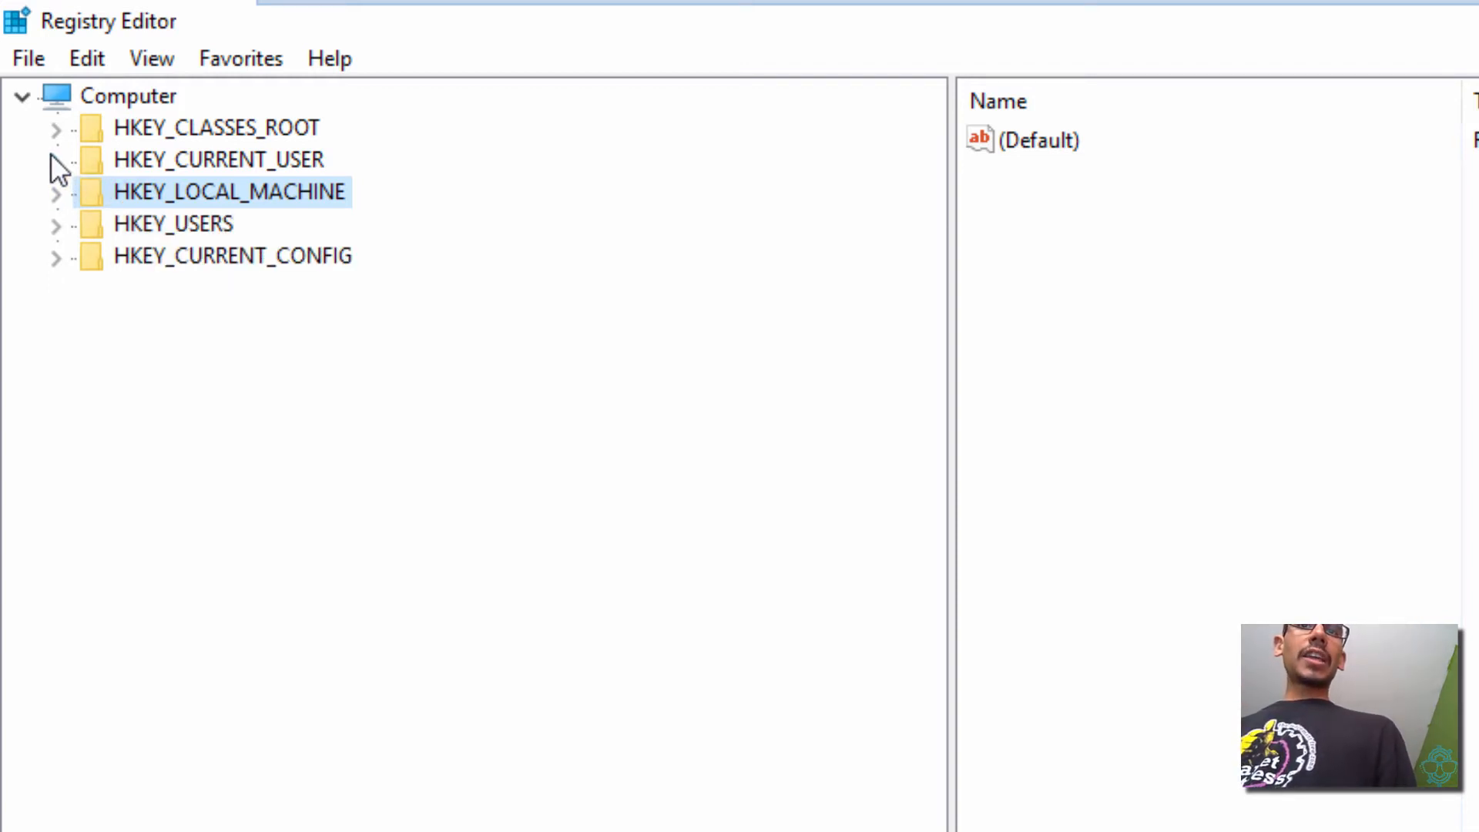
pyautogui.click(55, 159)
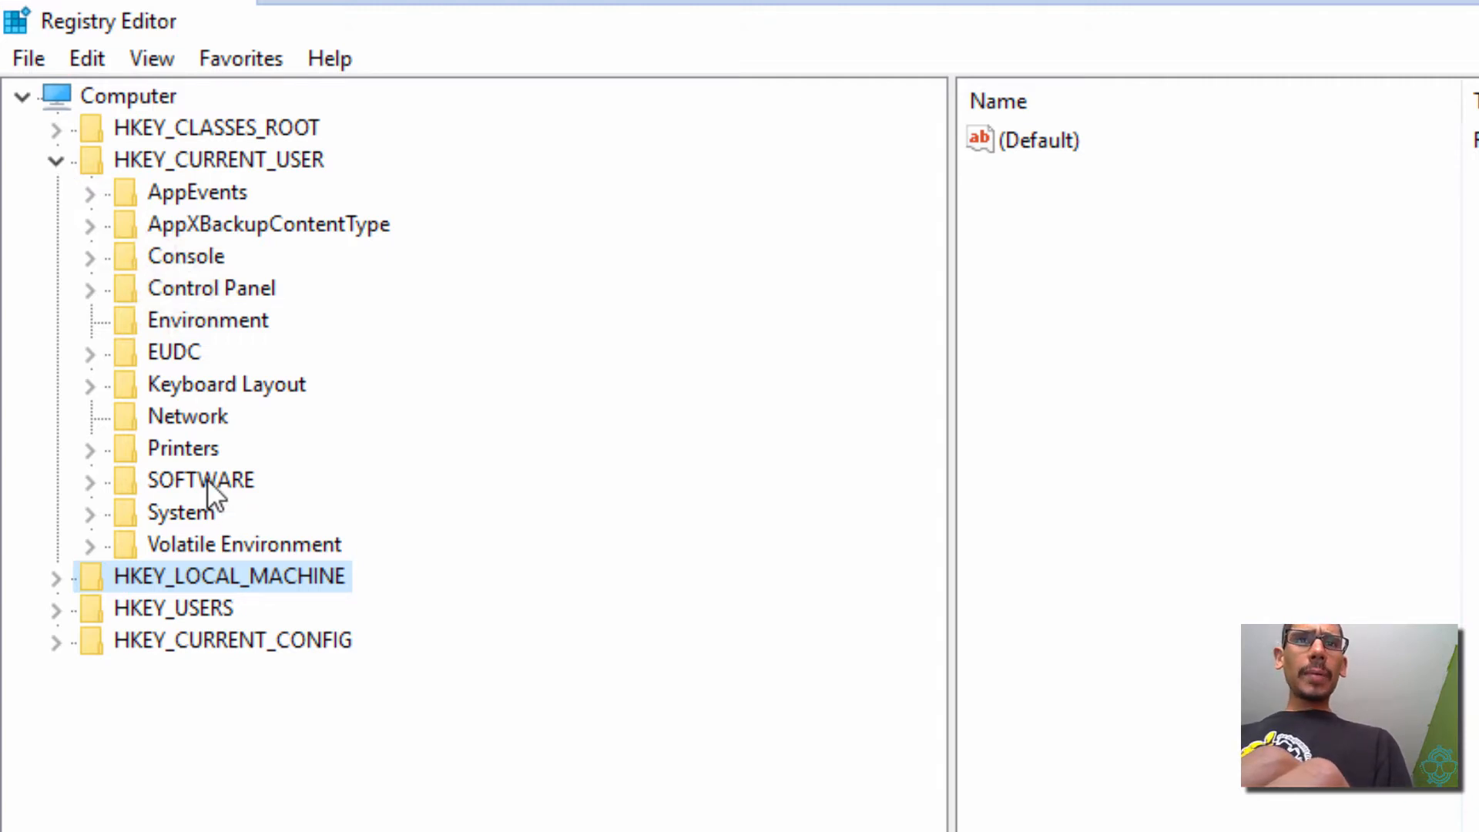
pyautogui.click(89, 481)
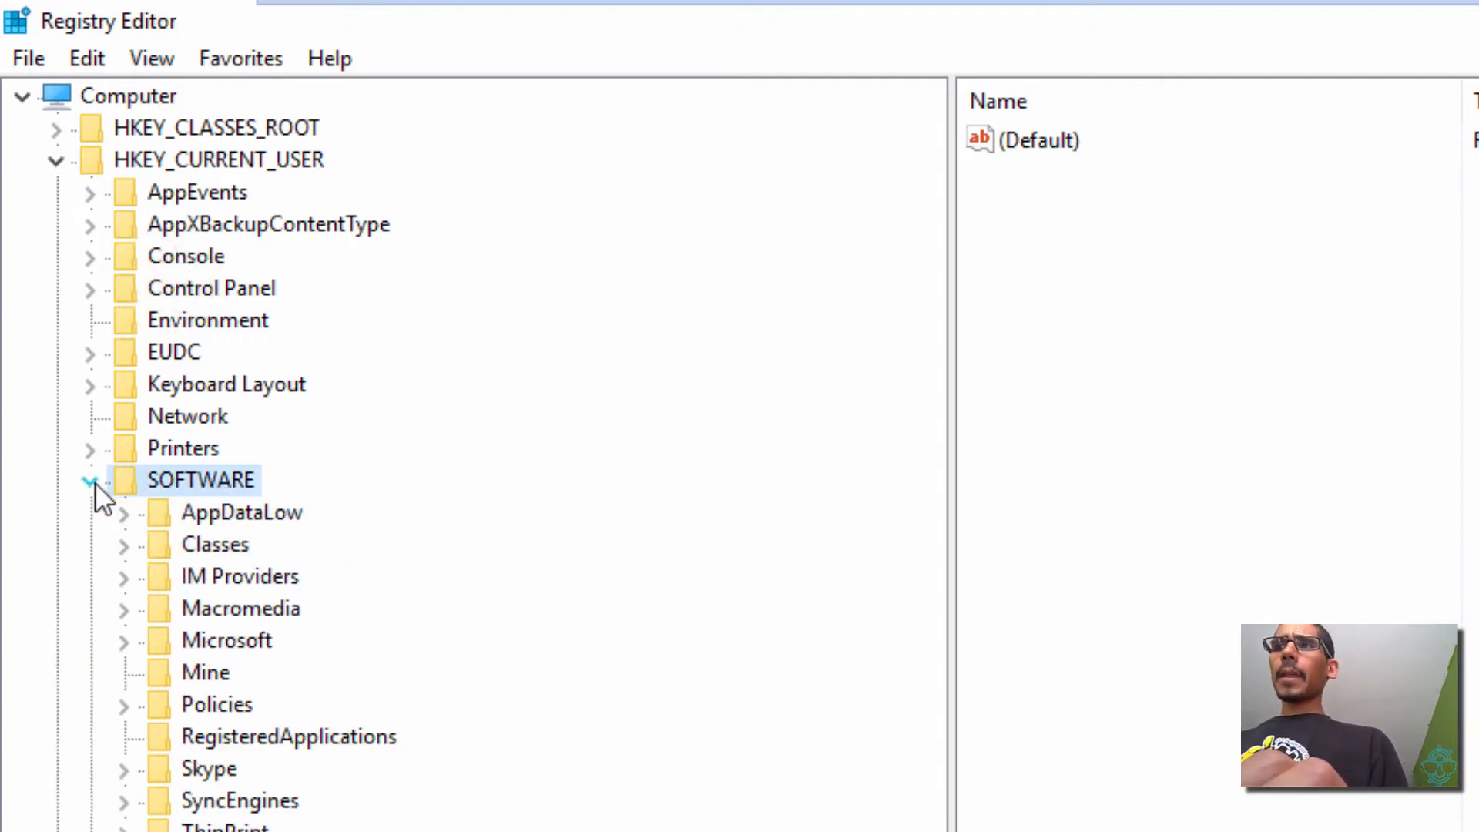
pyautogui.click(214, 544)
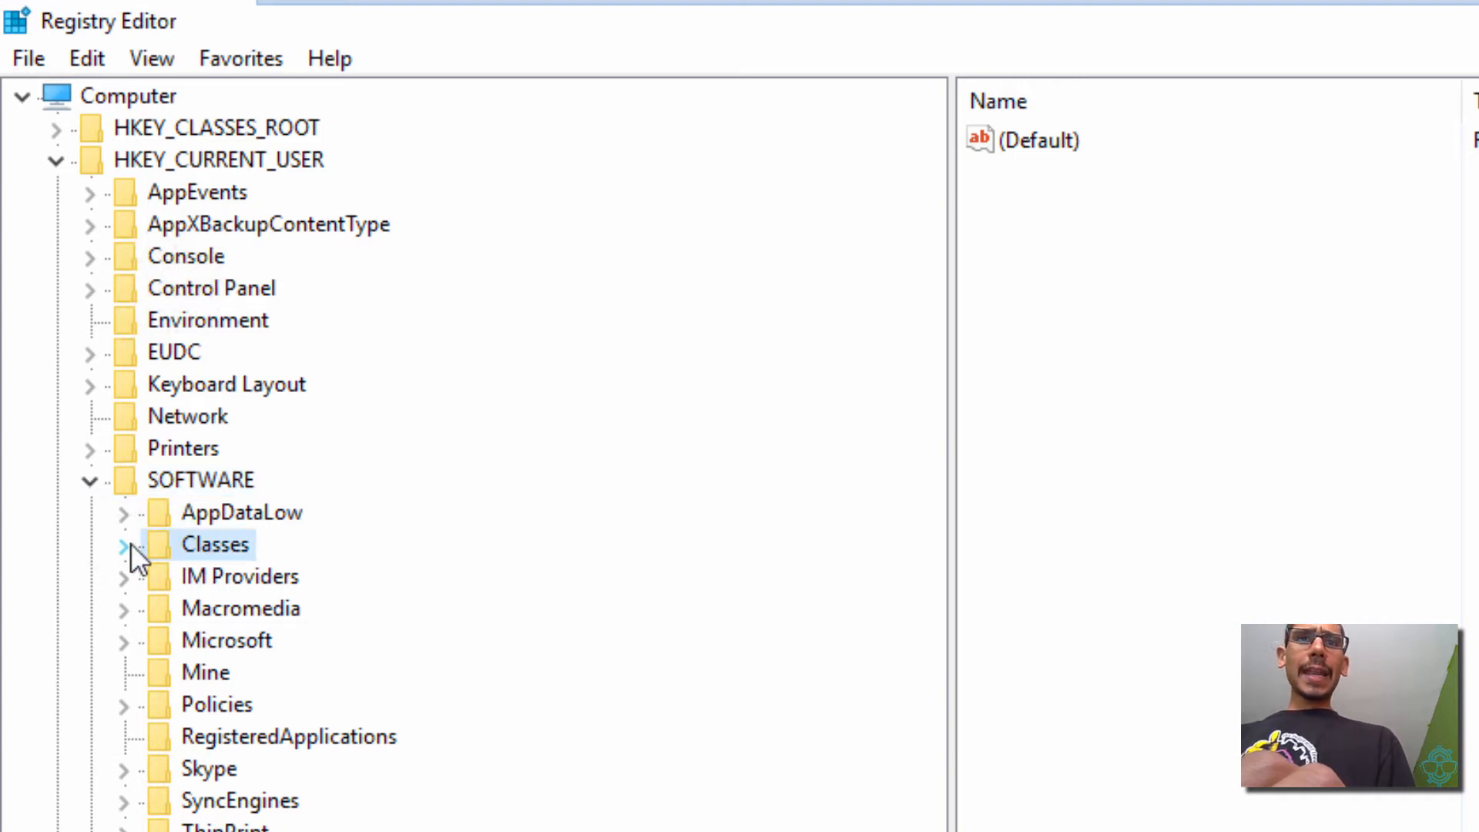
pyautogui.click(122, 544)
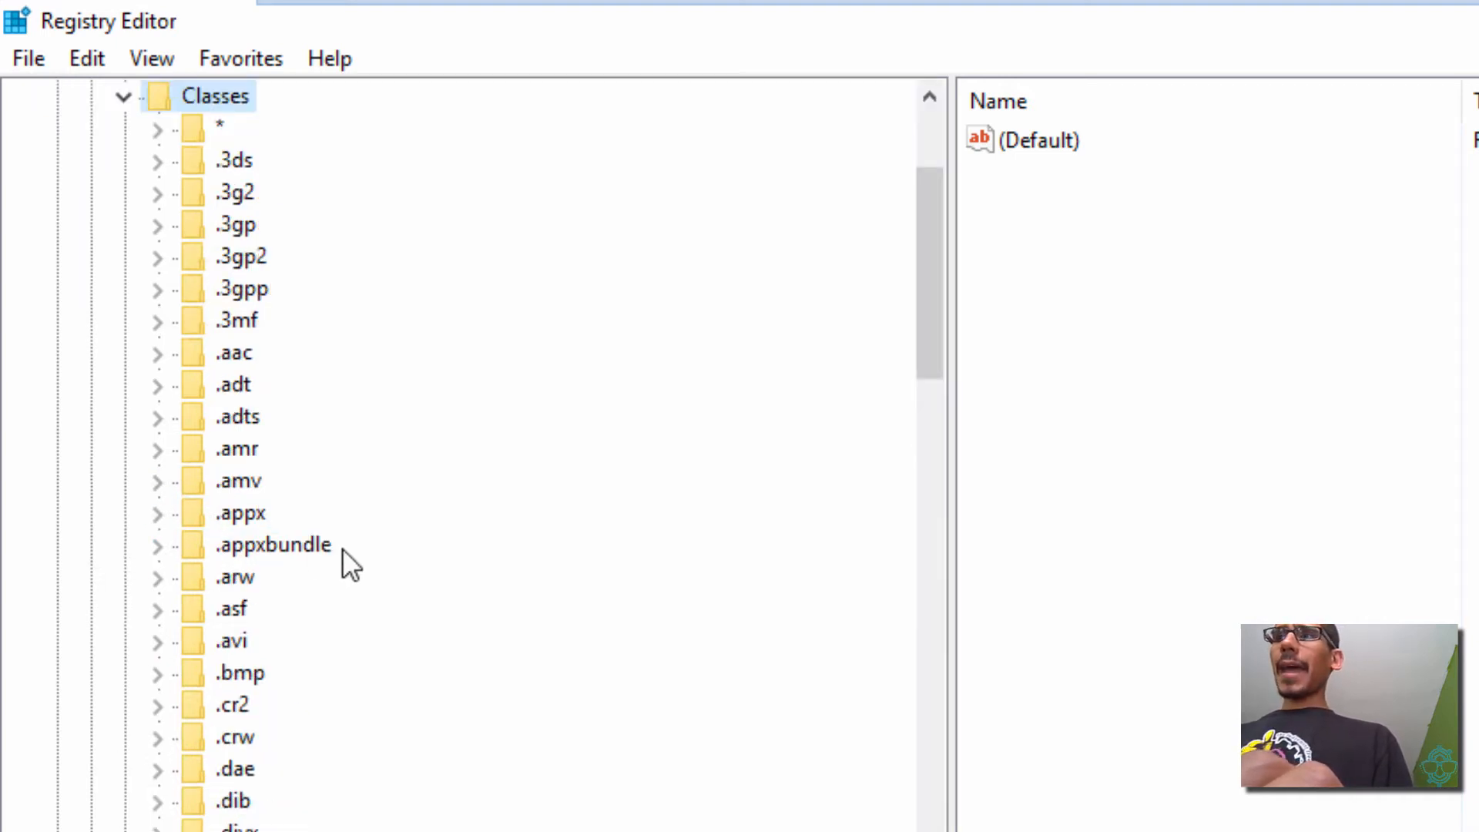
pyautogui.moveTo(278, 604)
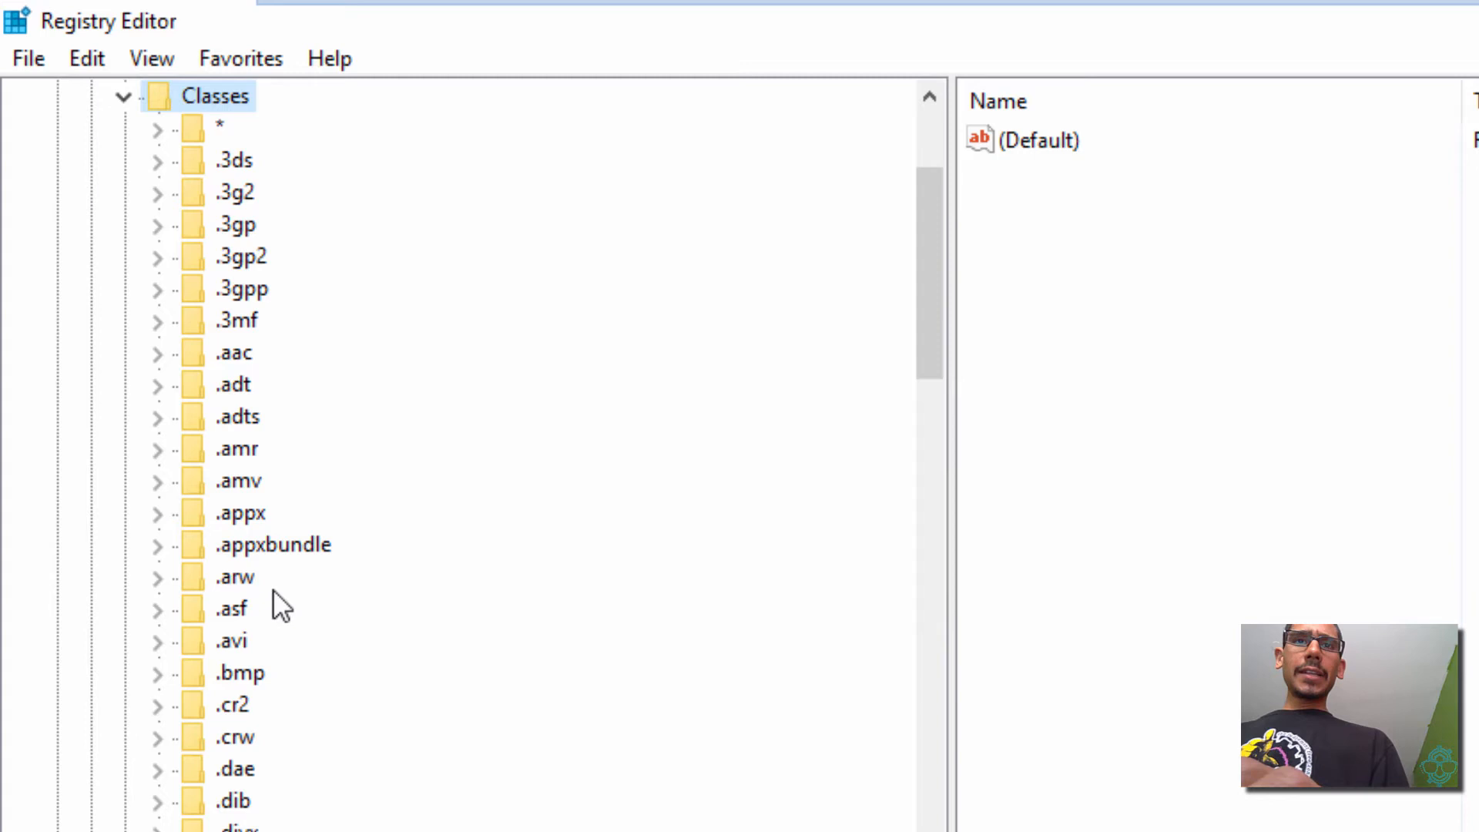
pyautogui.scroll(-3)
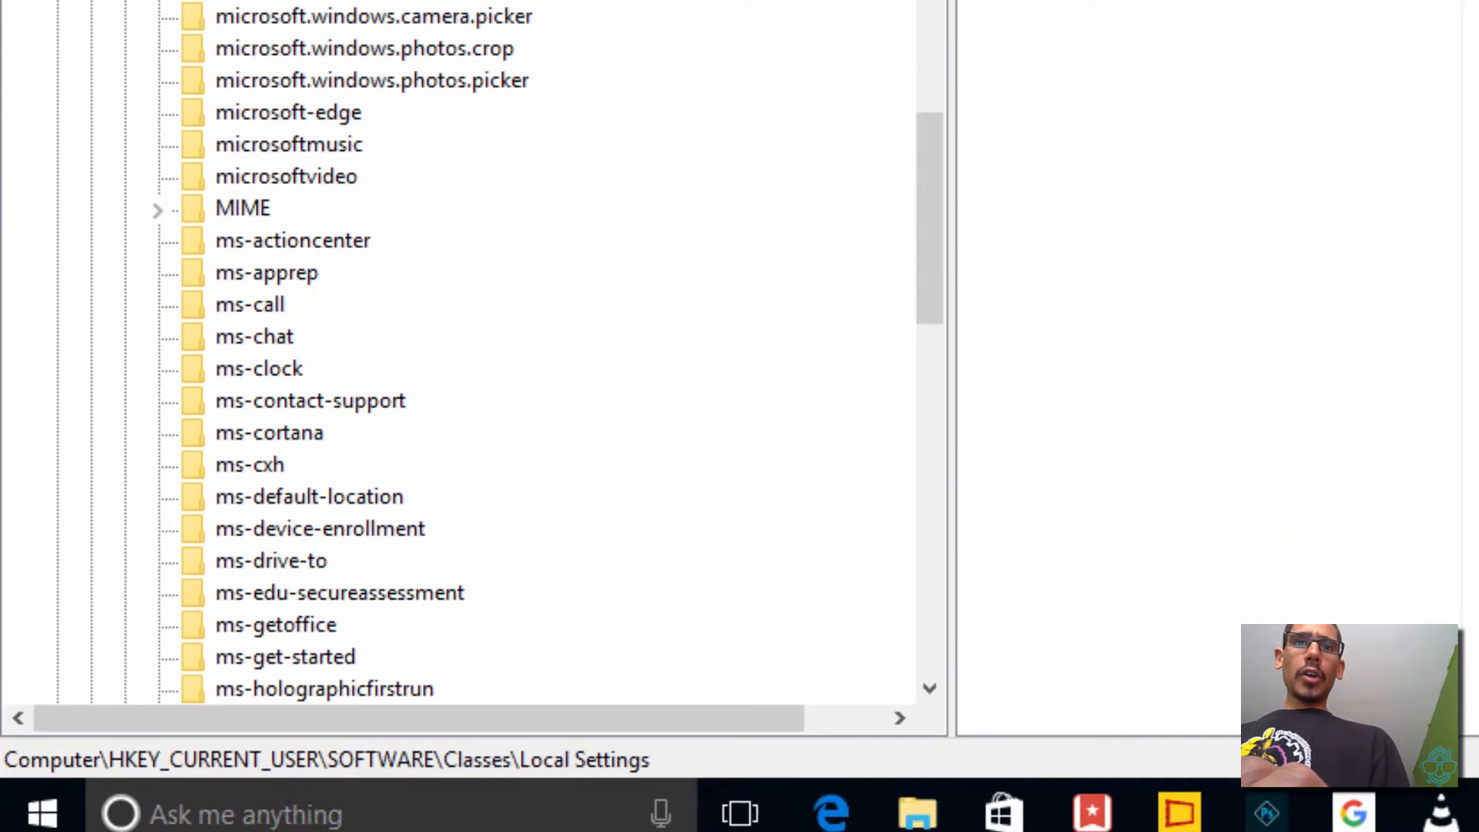
# Expand Local Settings > Software > Microsoft > Windows toward CurrentVersion and AppContainer
pyautogui.click(157, 379)
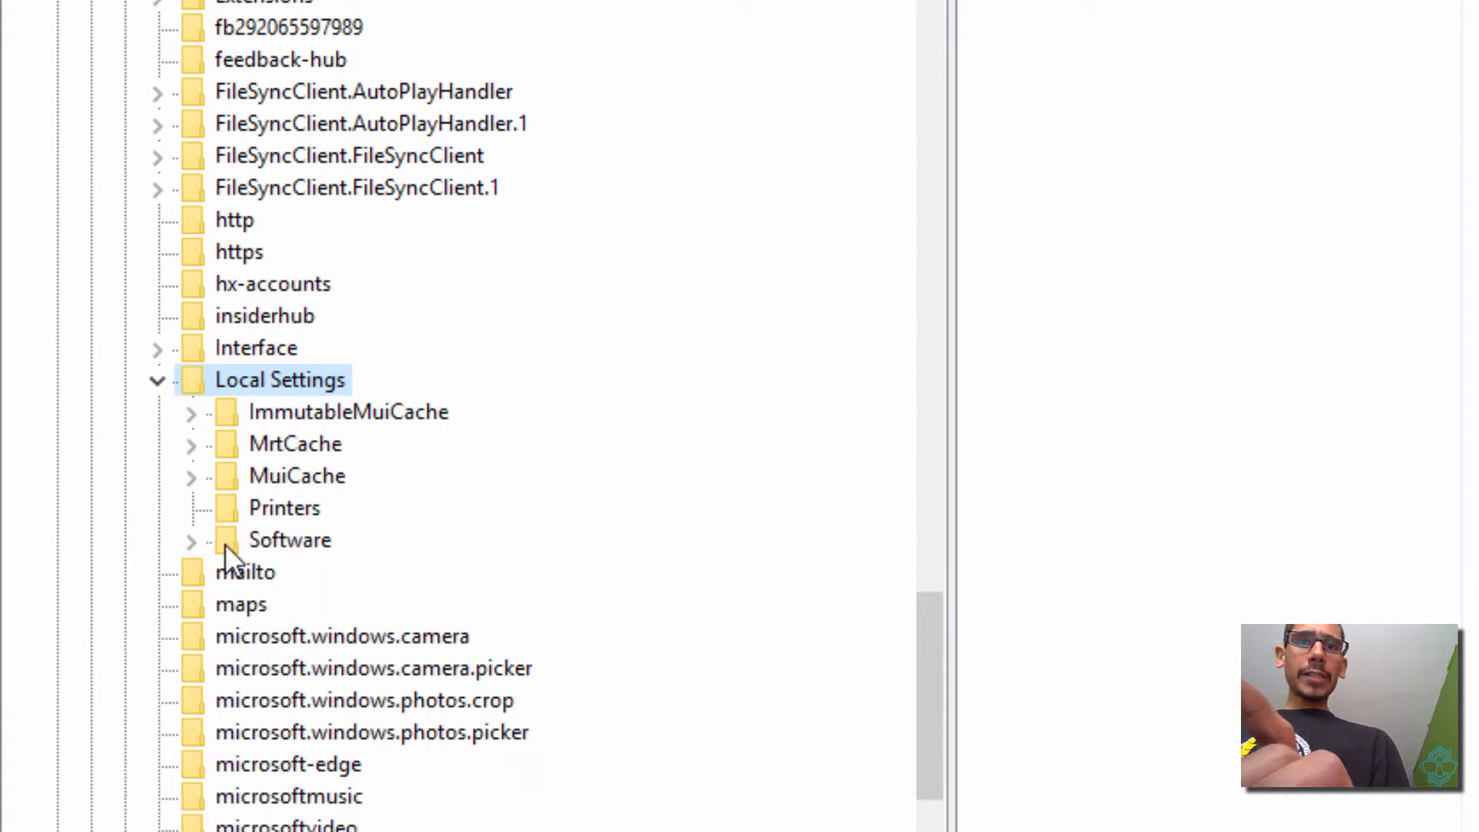
pyautogui.click(191, 540)
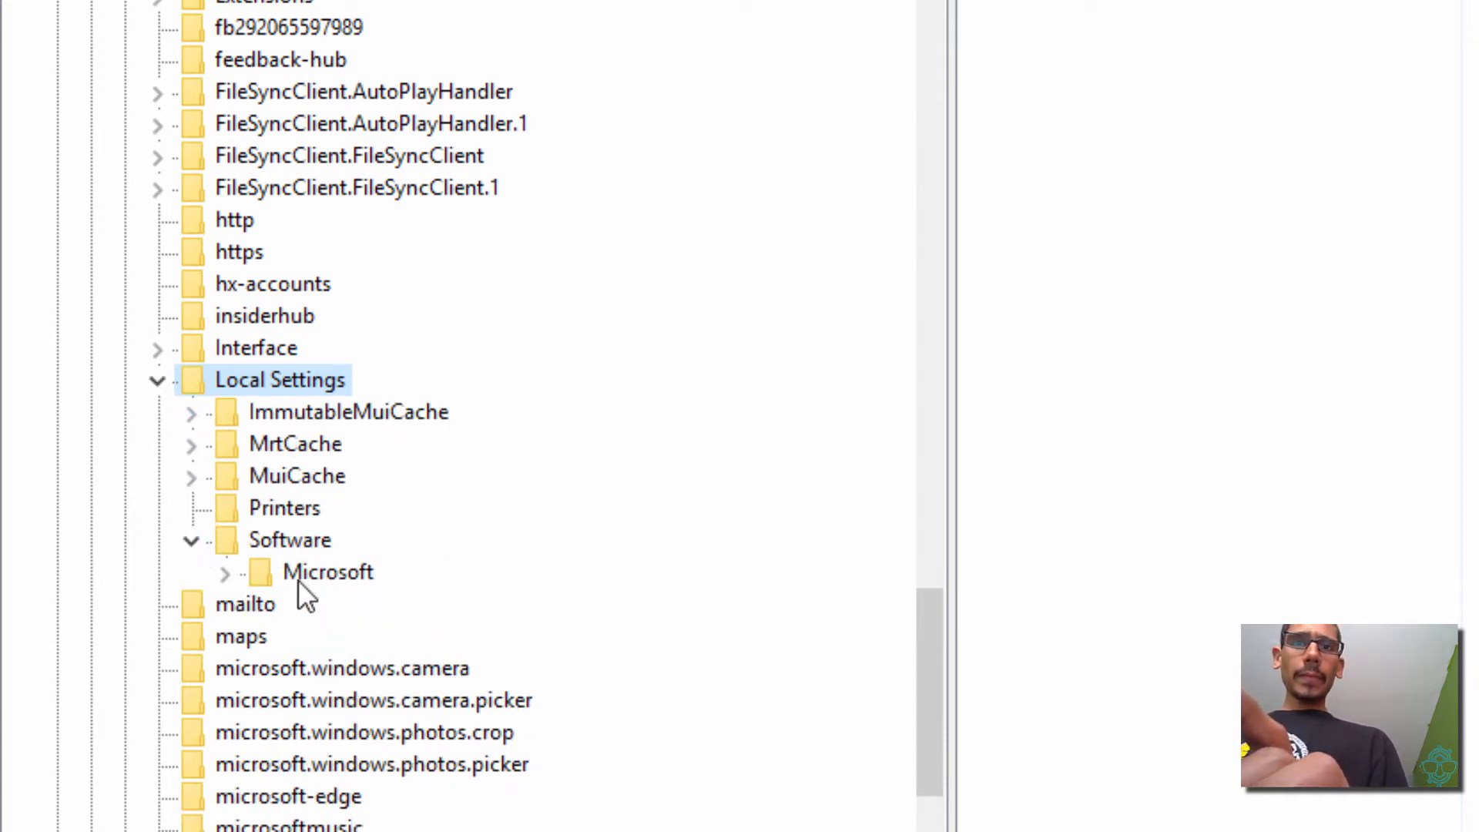
pyautogui.click(225, 572)
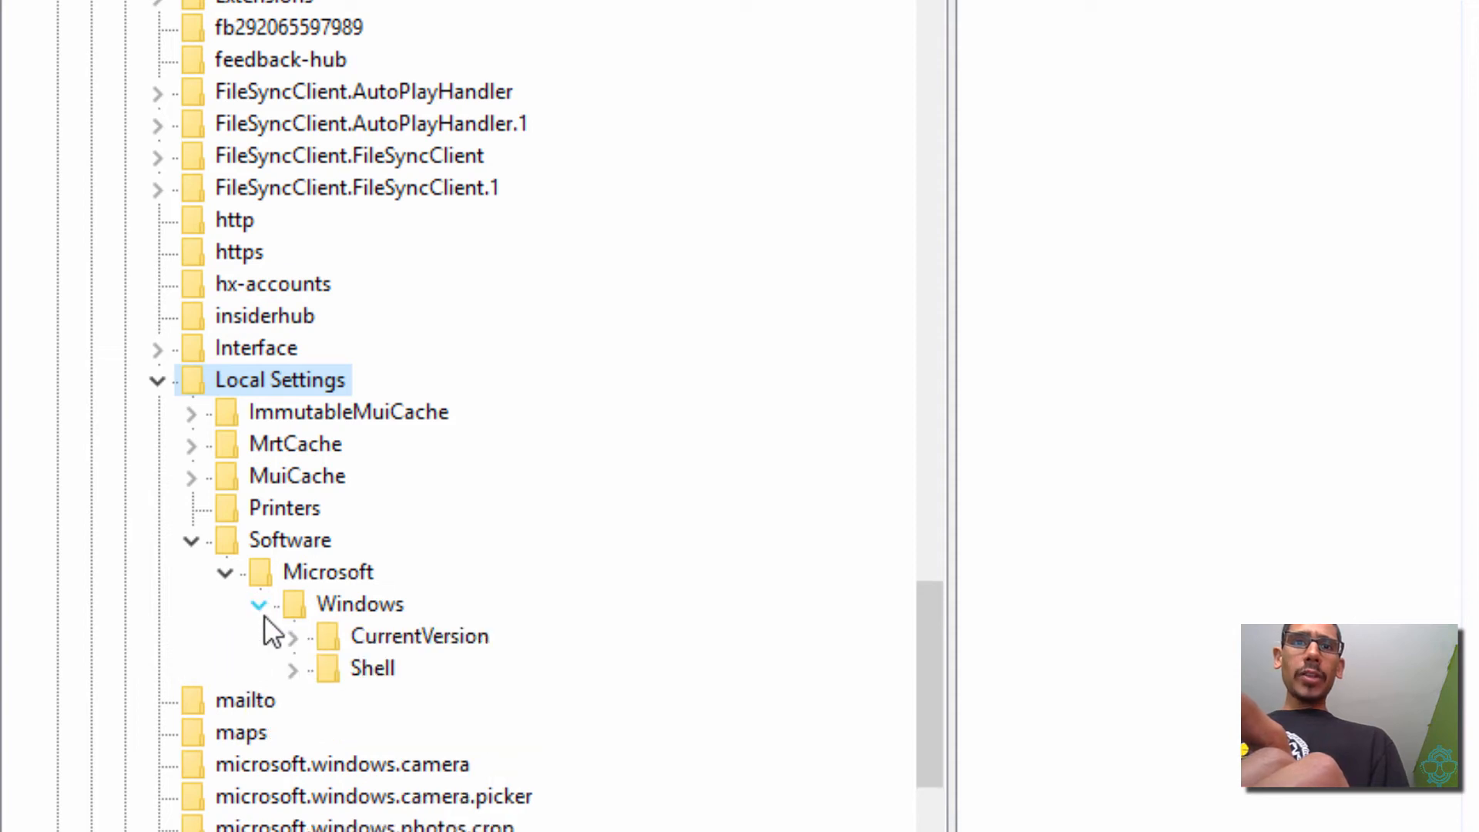
pyautogui.click(292, 636)
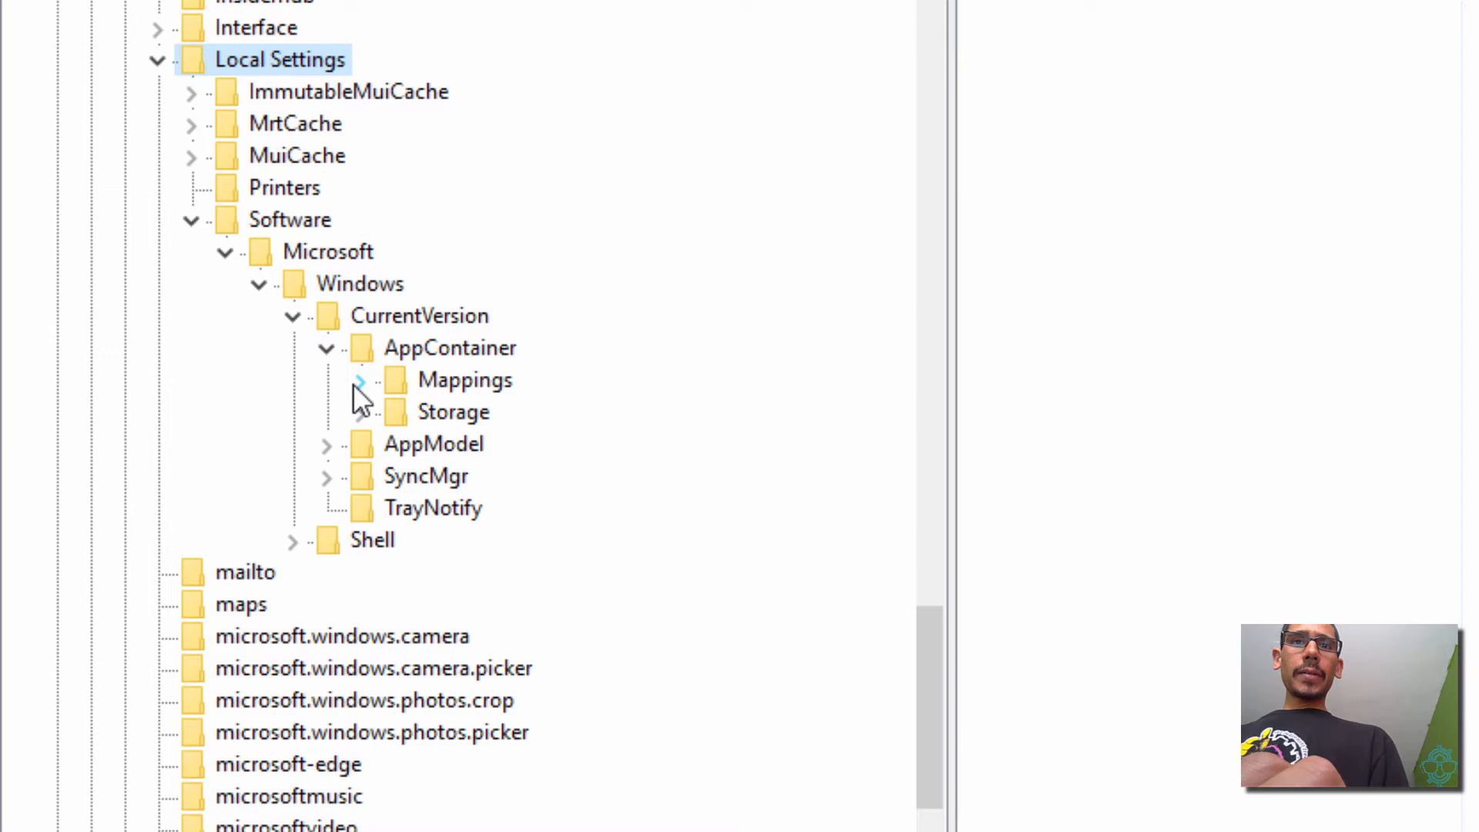
pyautogui.scroll(-3)
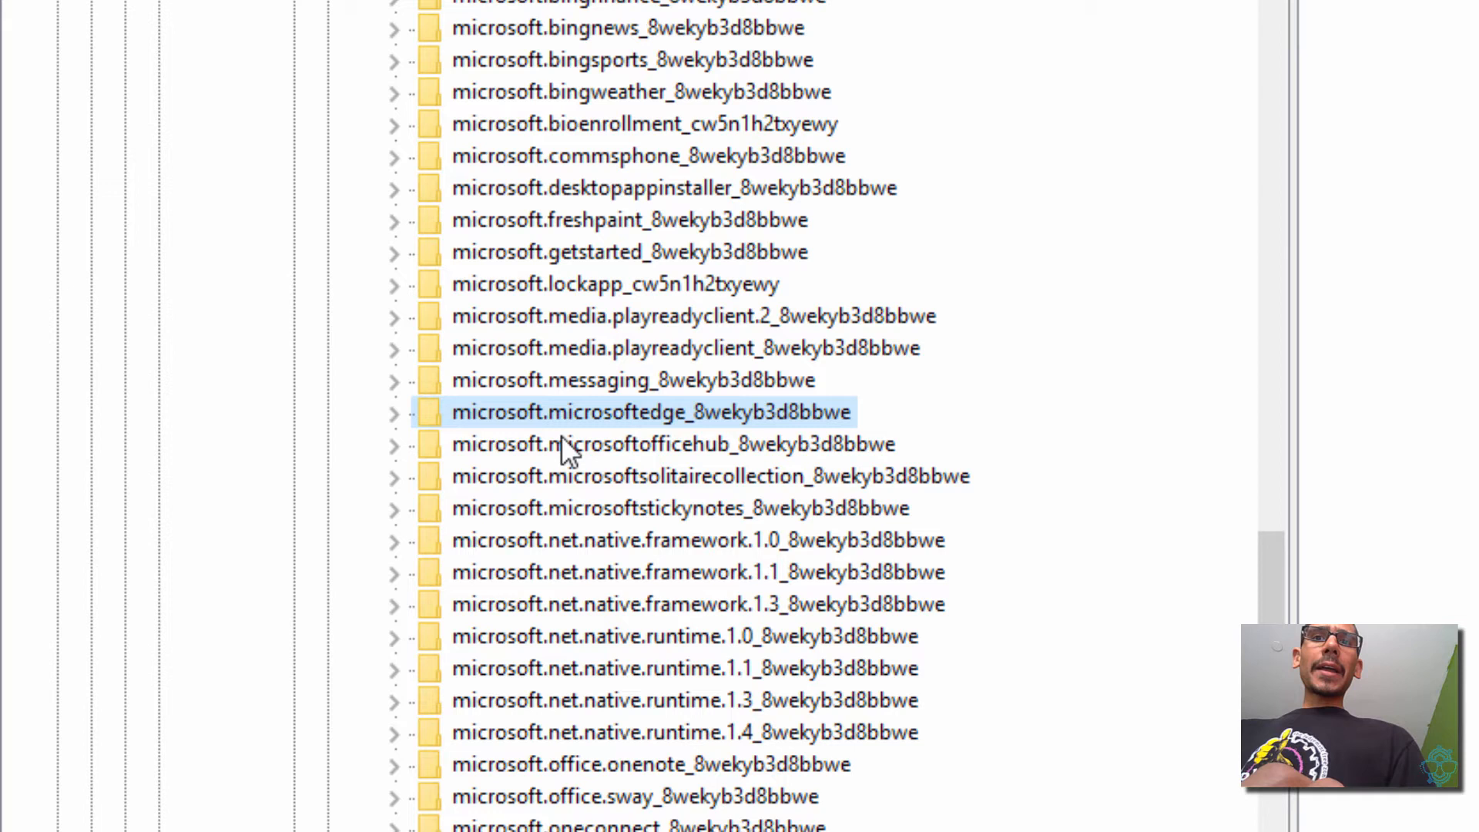
pyautogui.moveTo(707, 445)
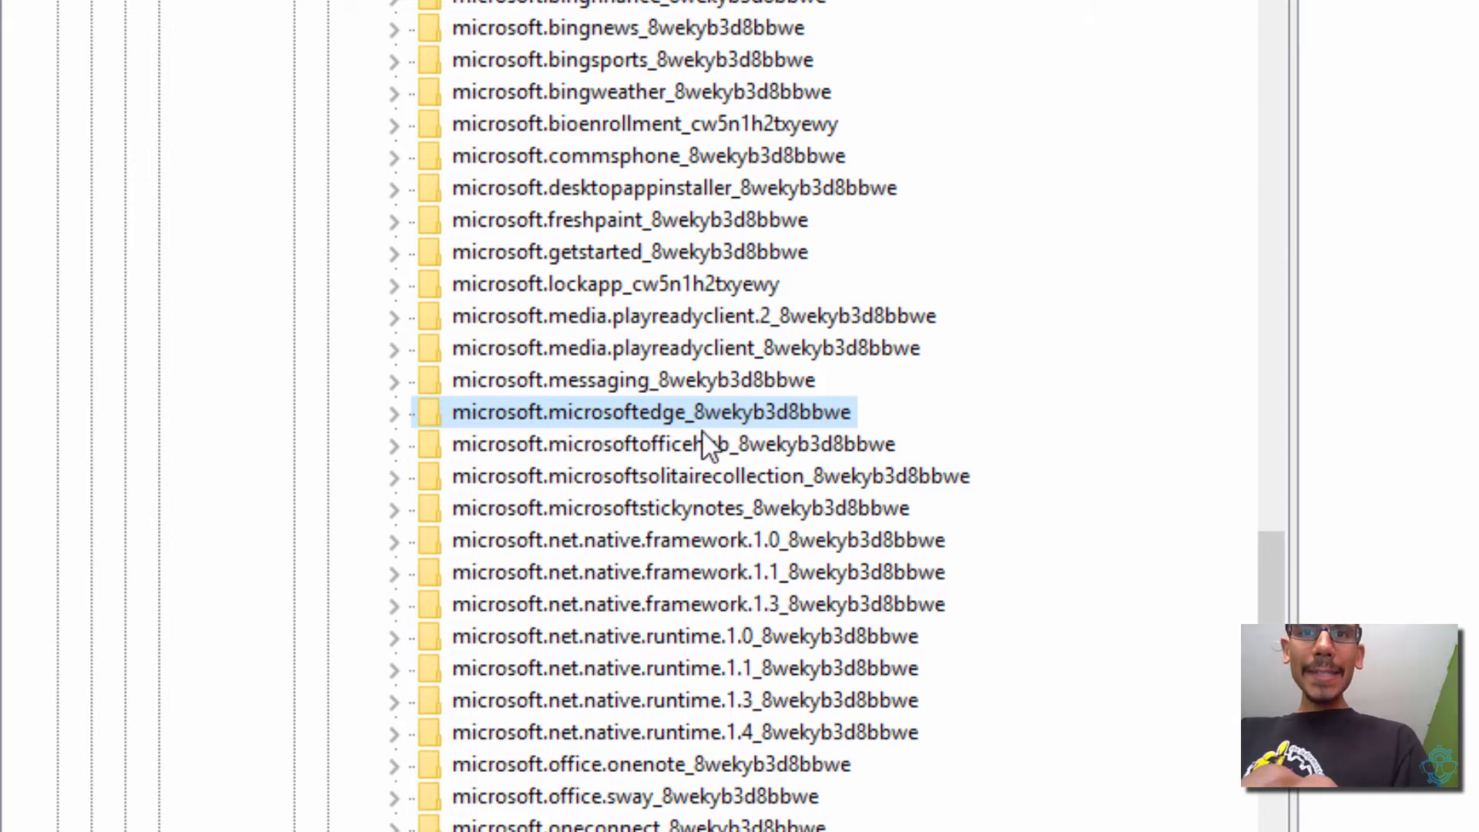
pyautogui.moveTo(737, 425)
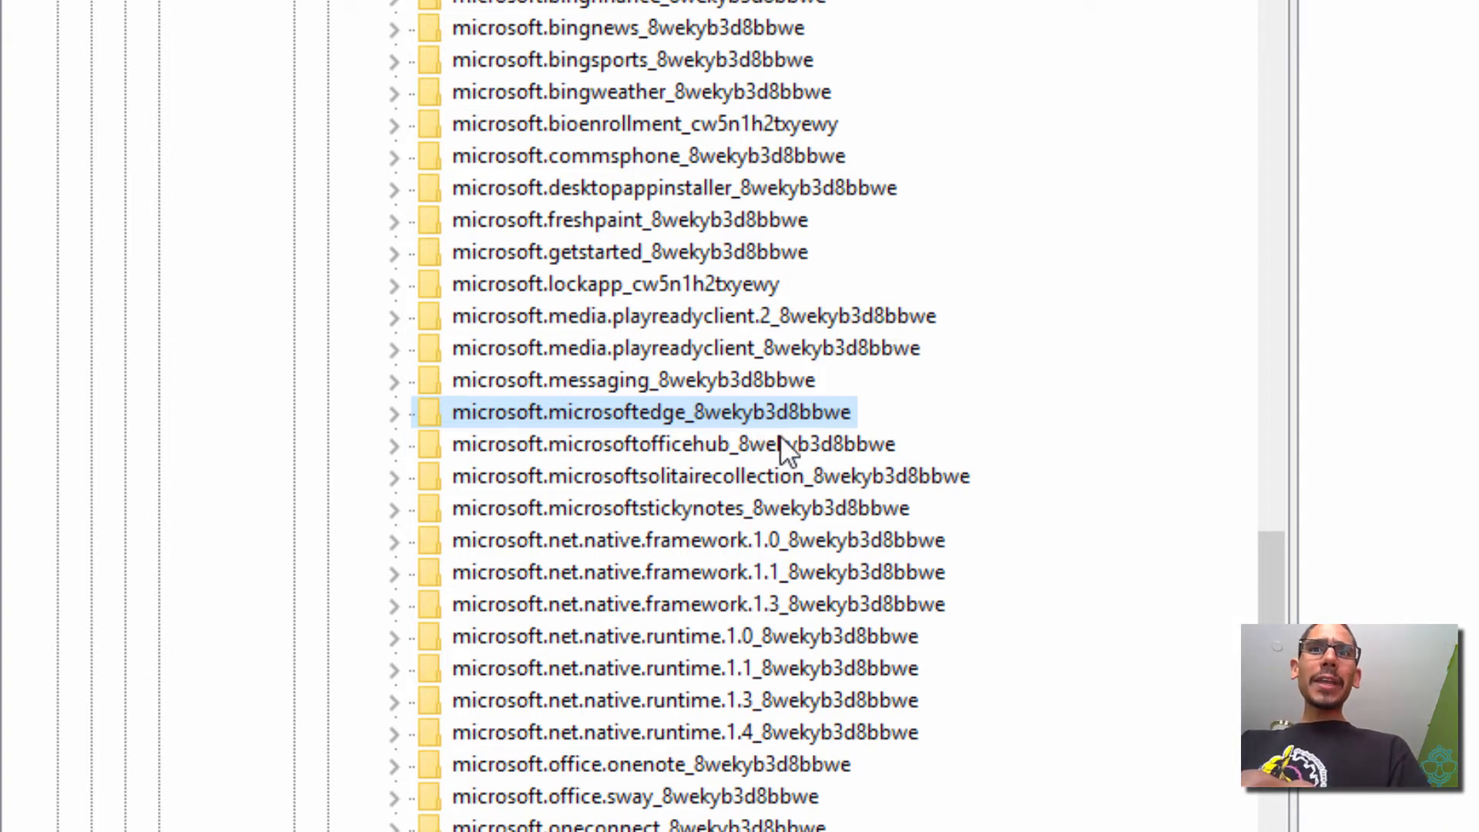
pyautogui.moveTo(844, 429)
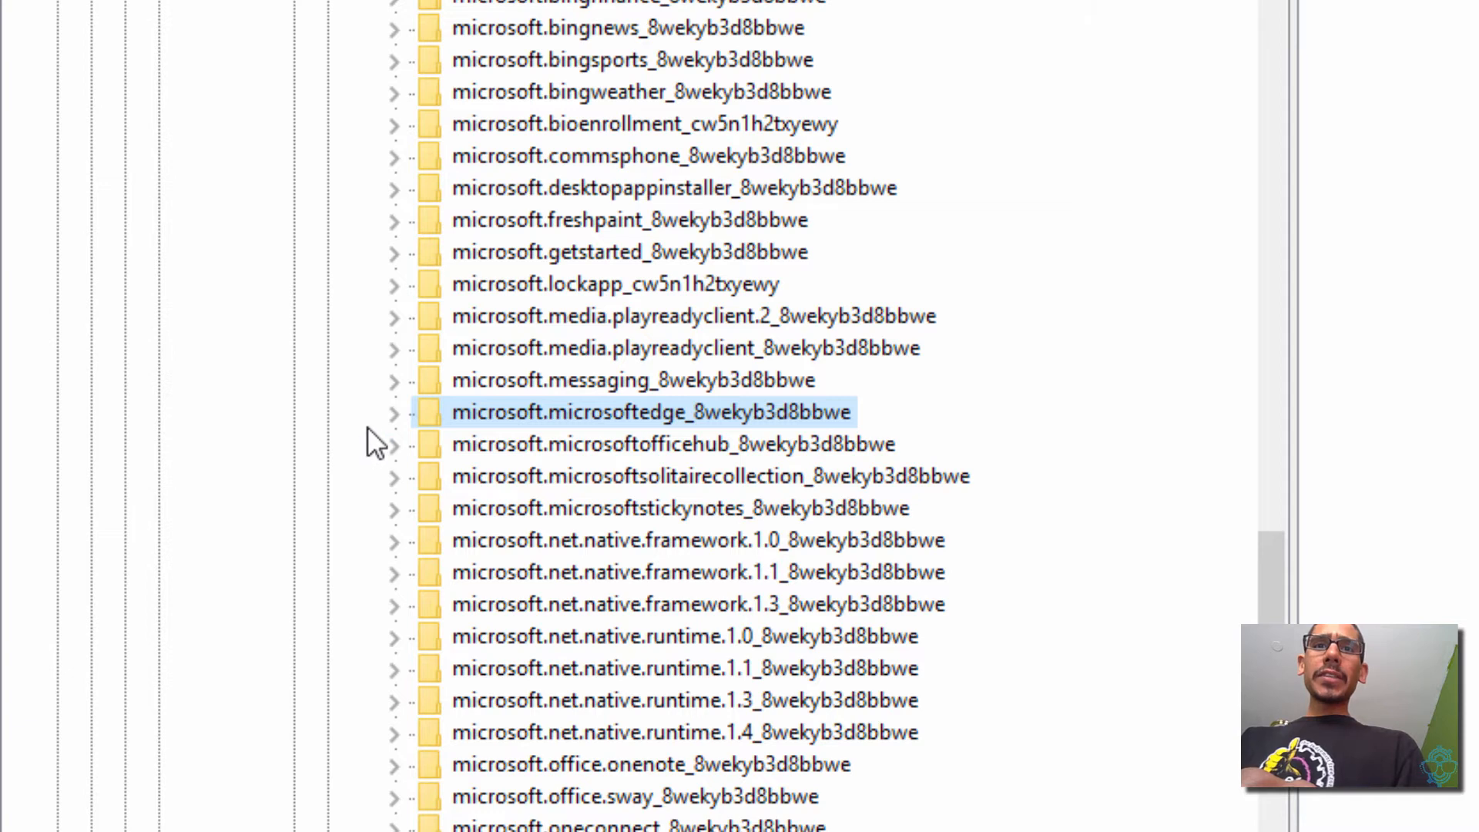
# Expand the microsoft.microsoftedge_8wekyb3d8bbwe package key and select its TabbedBrowsing key
pyautogui.click(394, 413)
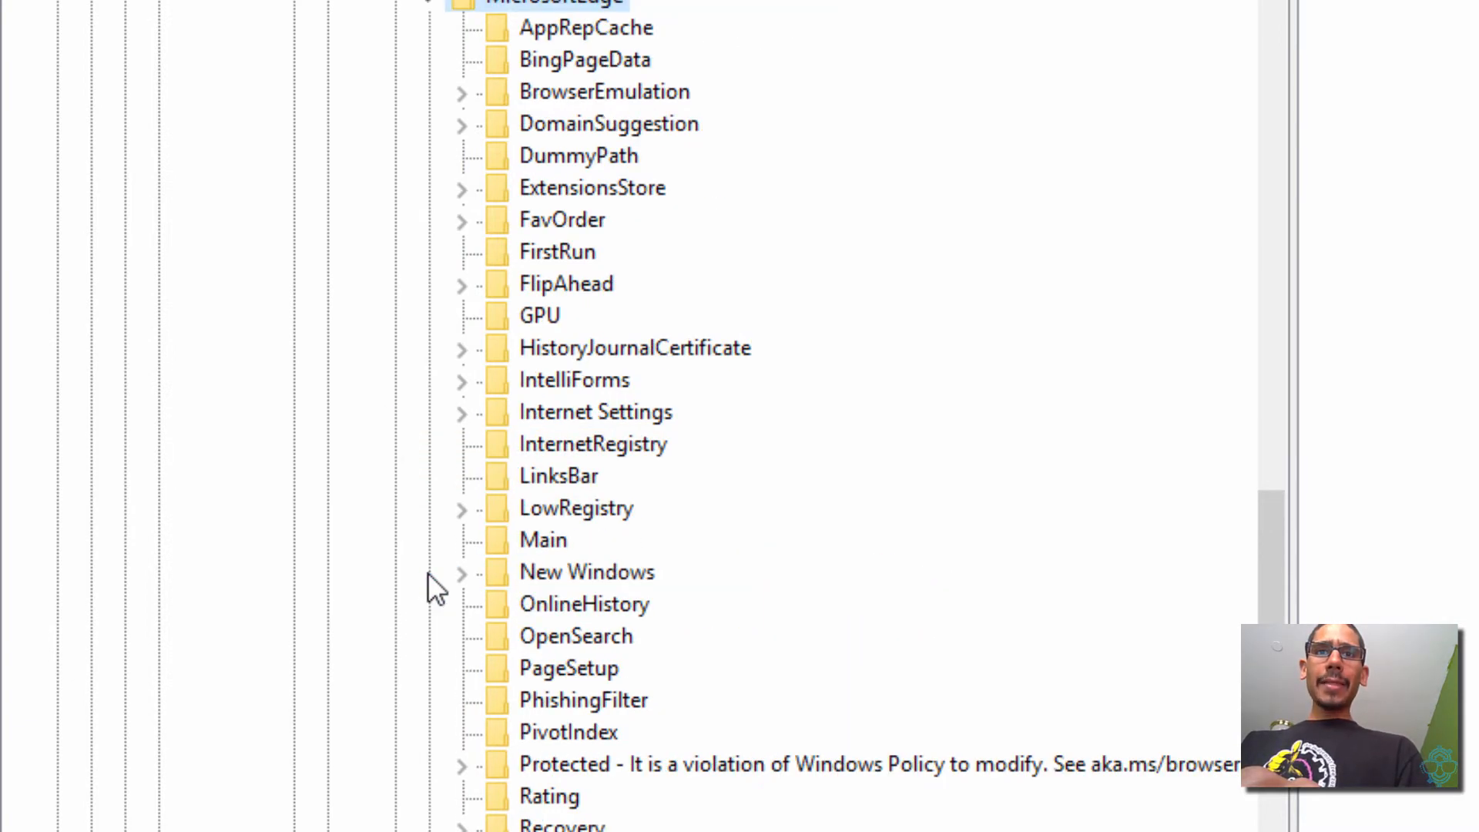
pyautogui.moveTo(667, 311)
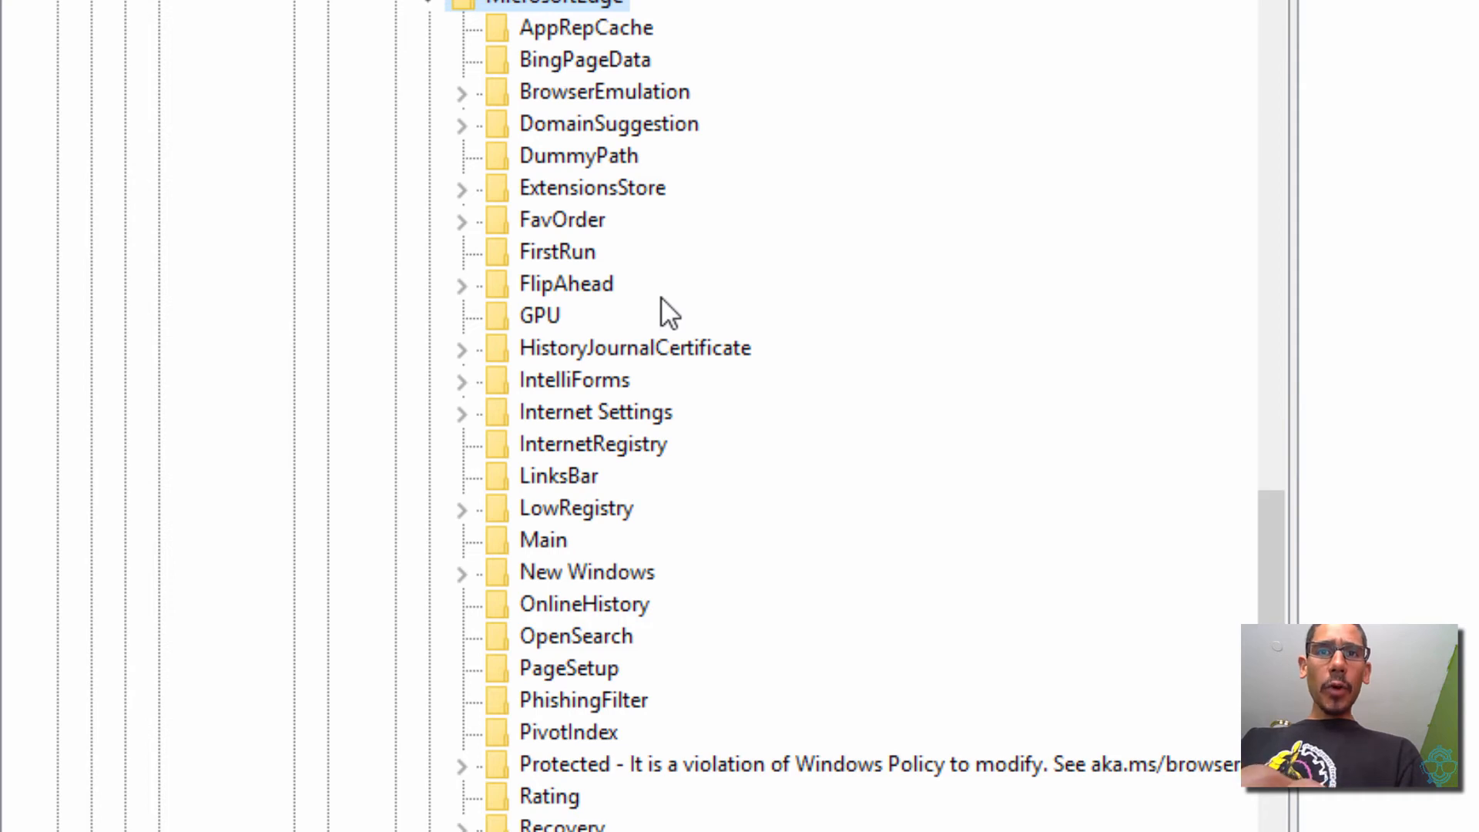
pyautogui.scroll(-3)
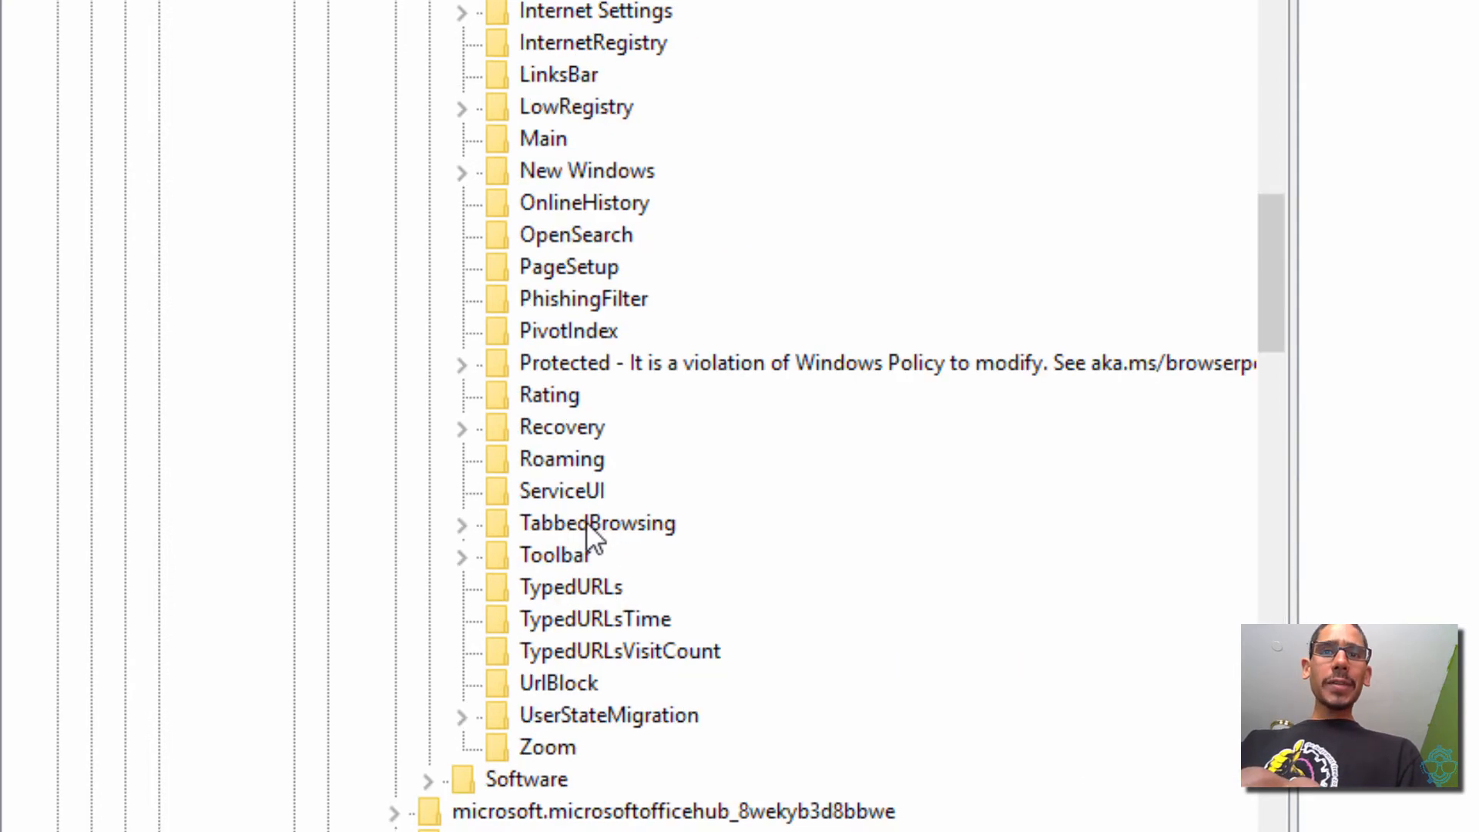
pyautogui.click(463, 523)
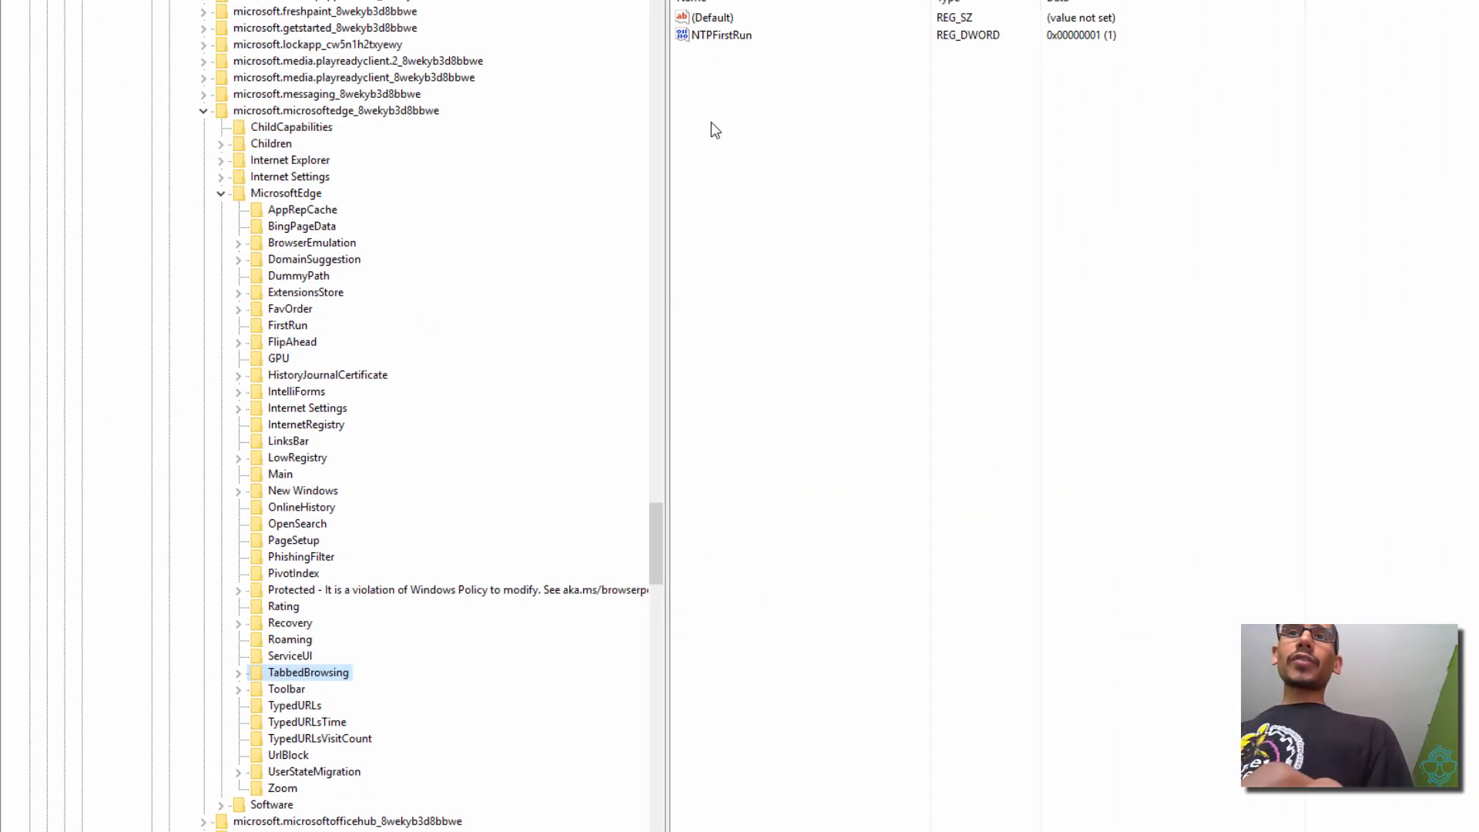
# Create a new DWORD (32-bit) Value in the TabbedBrowsing key's right pane
pyautogui.rightClick(715, 129)
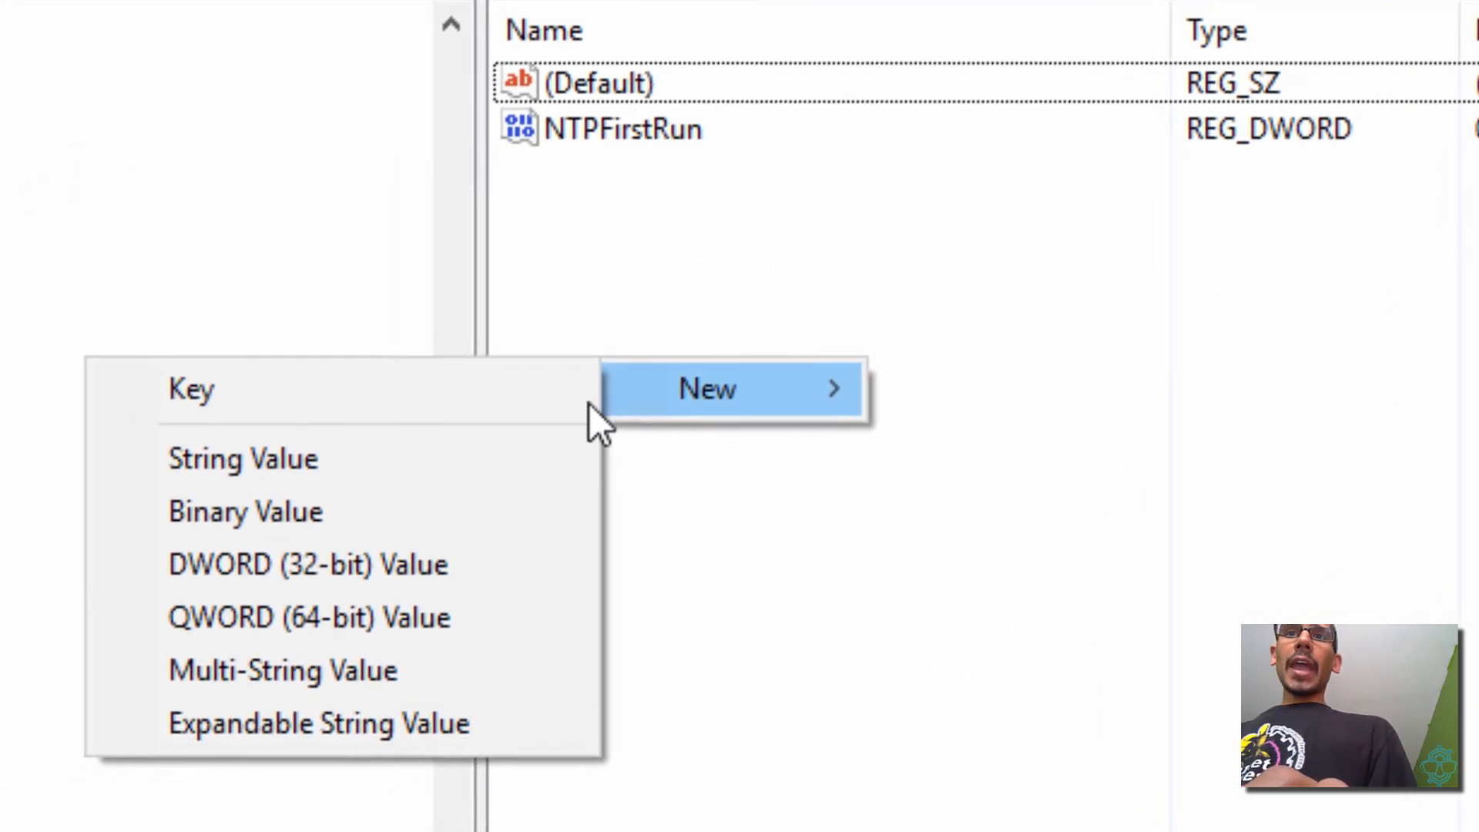
pyautogui.moveTo(320, 556)
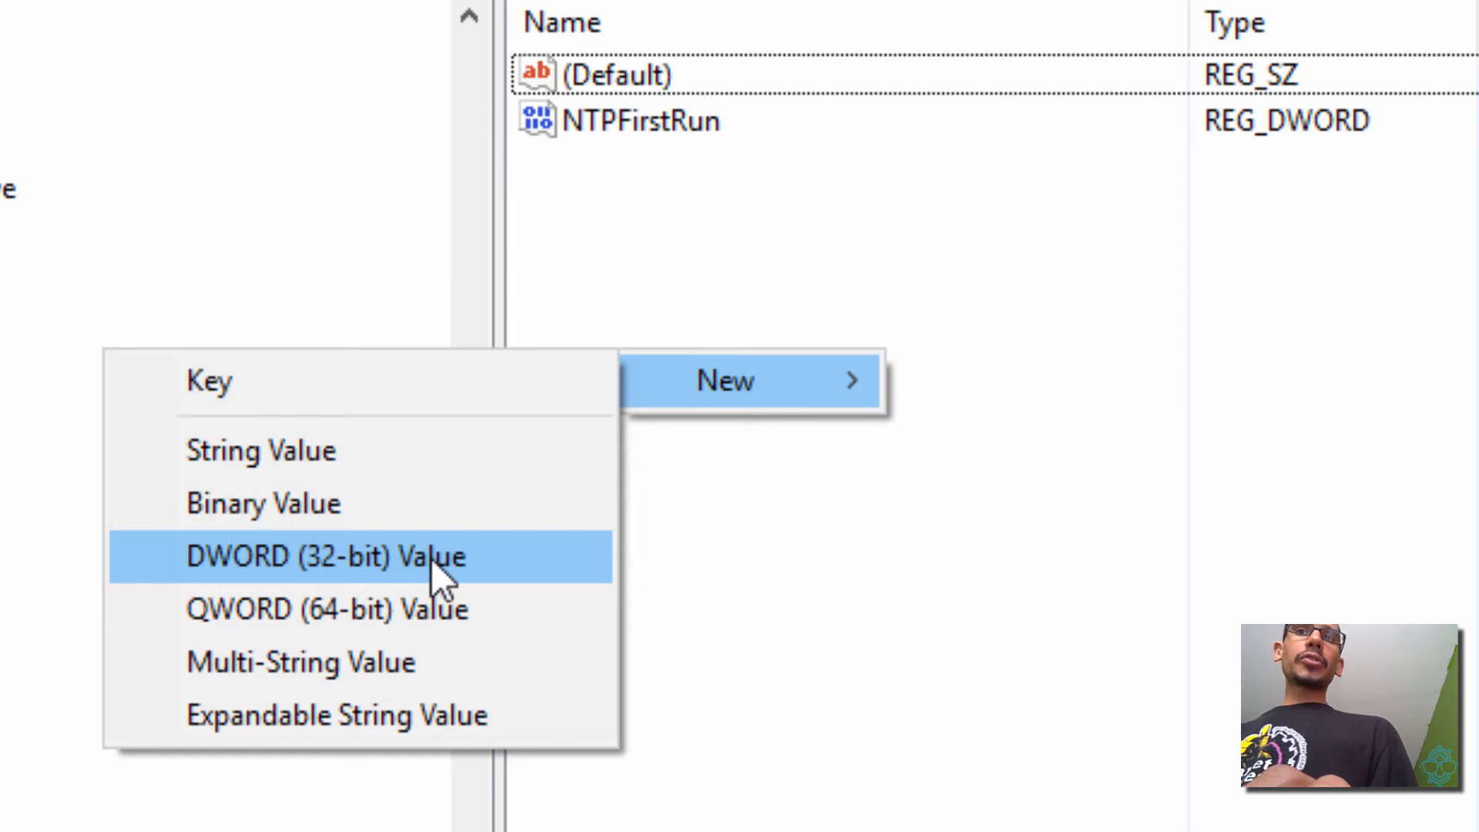
pyautogui.click(325, 556)
pyautogui.write('bjtechnew')
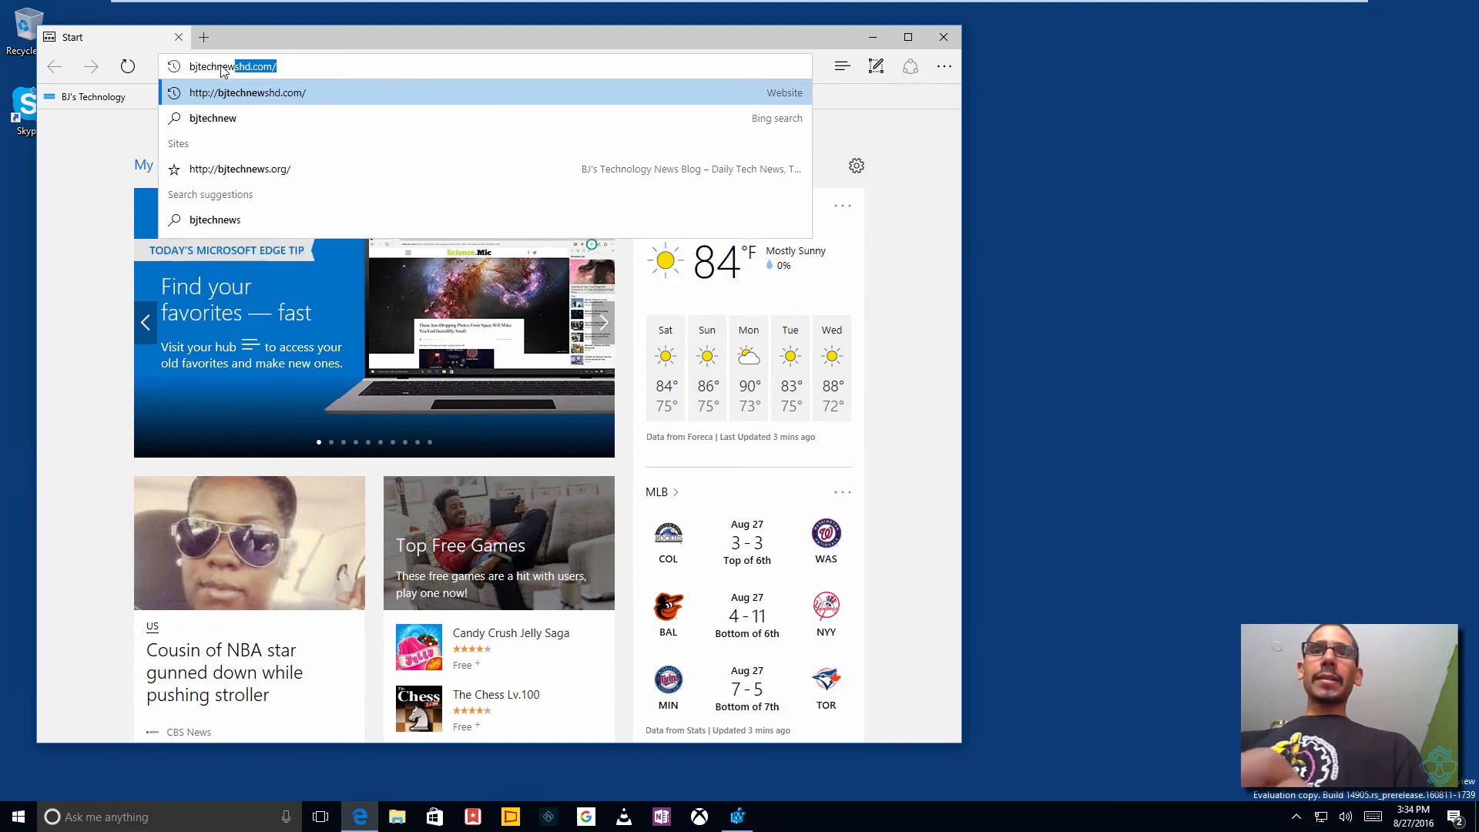
# Load bjtechnews.org in Edge, then enter google.com in a new tab
pyautogui.click(239, 170)
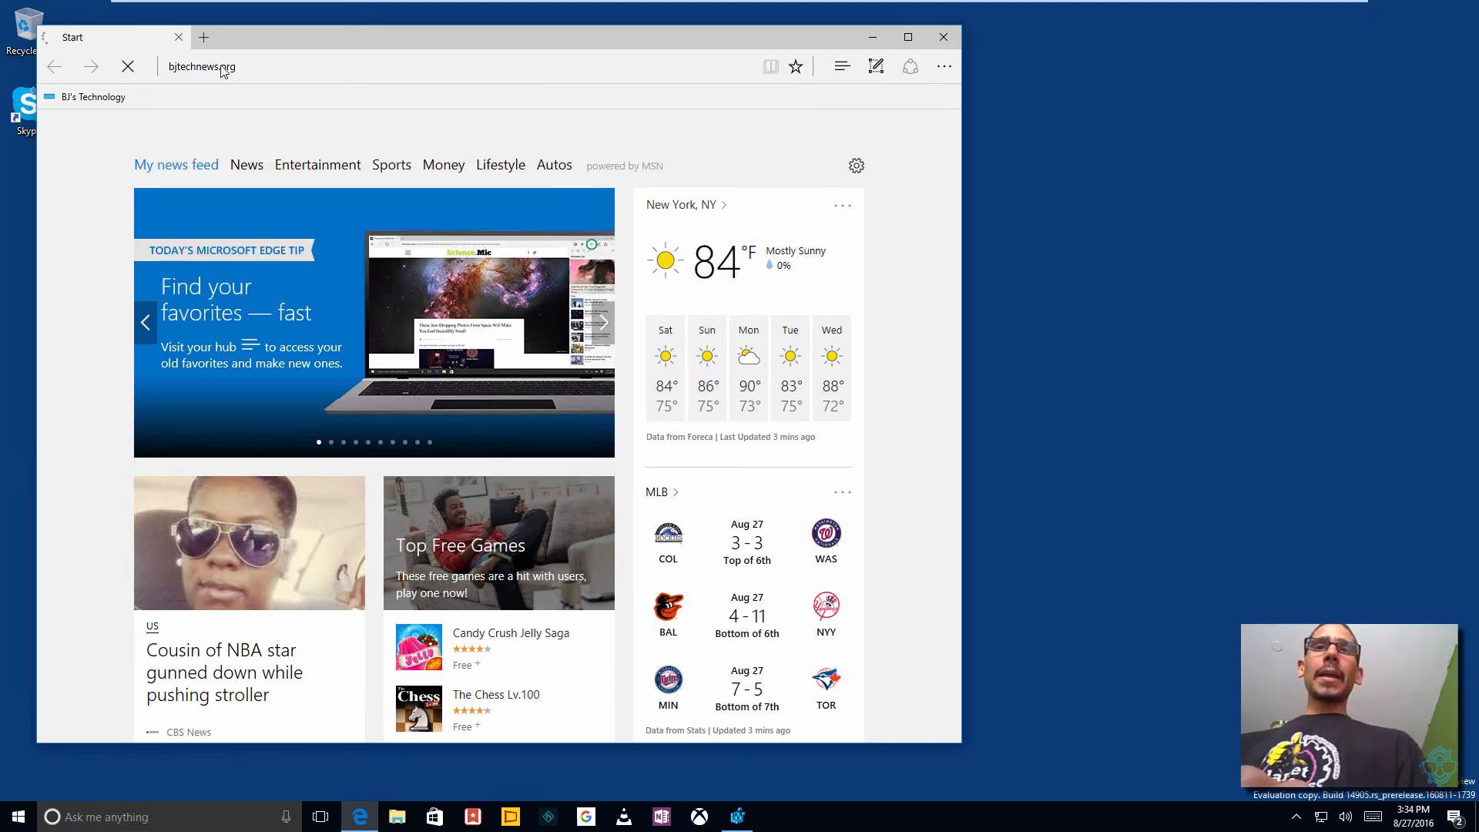
pyautogui.click(203, 37)
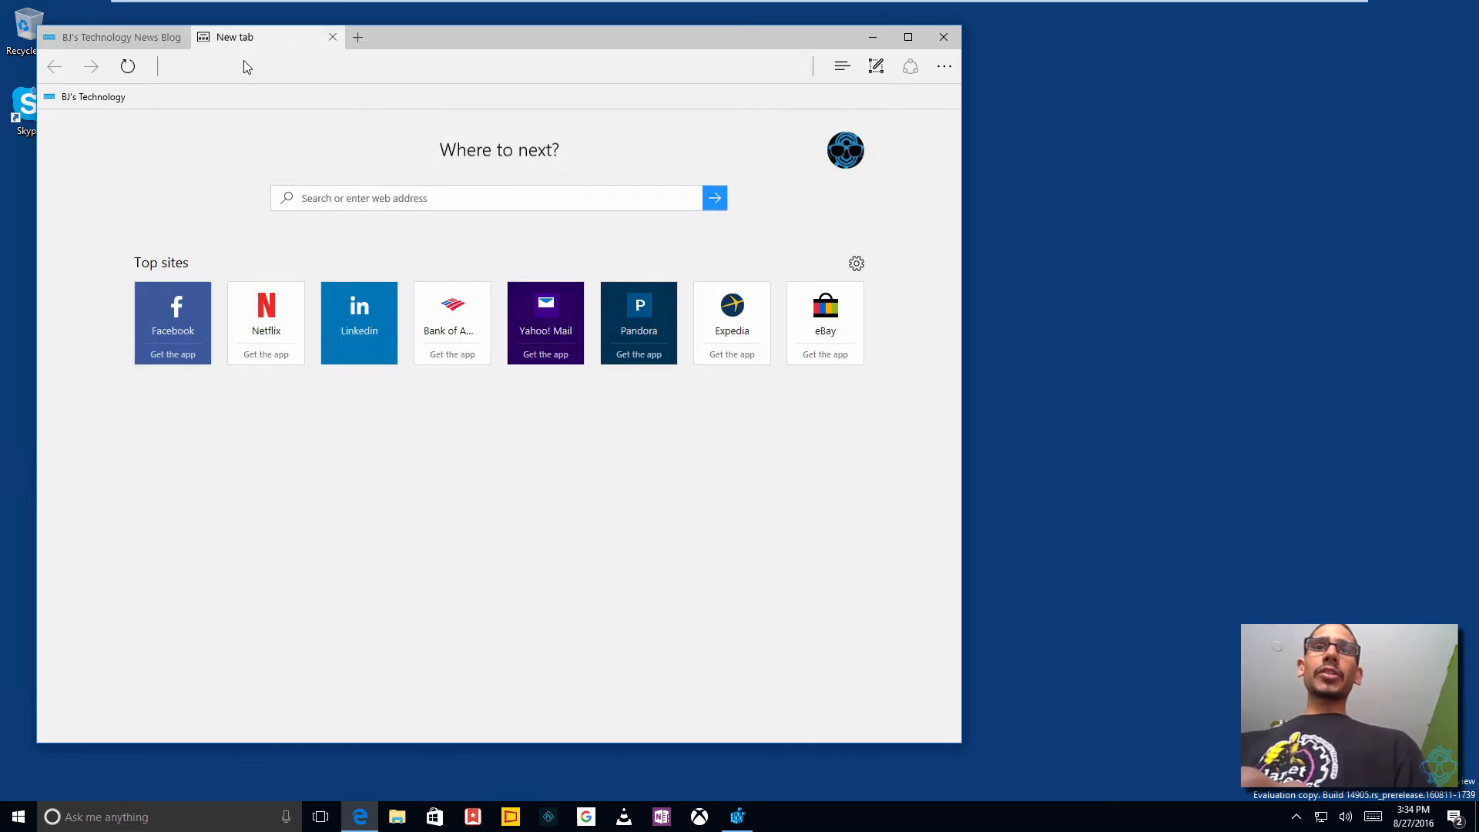
pyautogui.write('google.com')
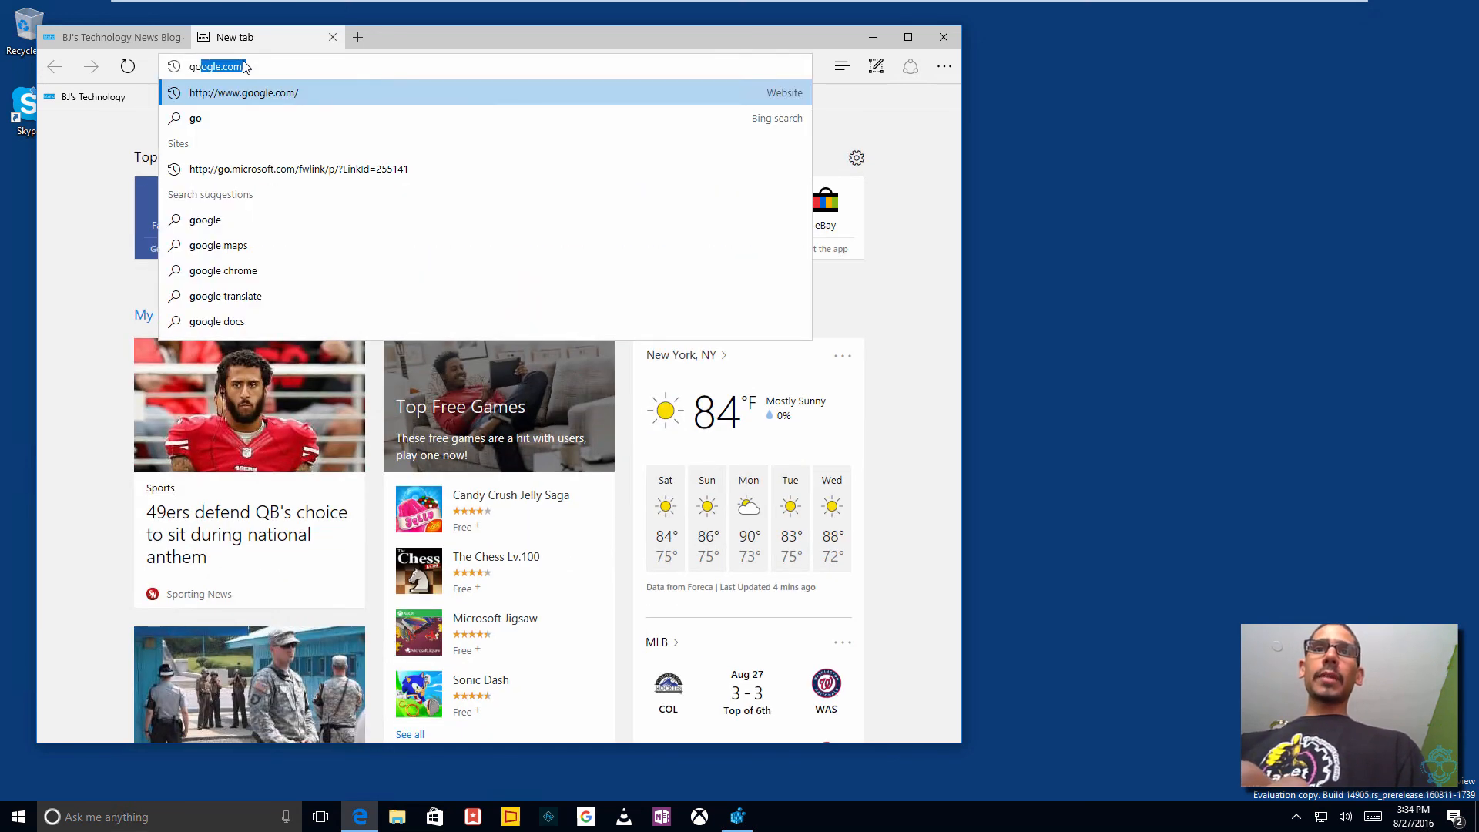